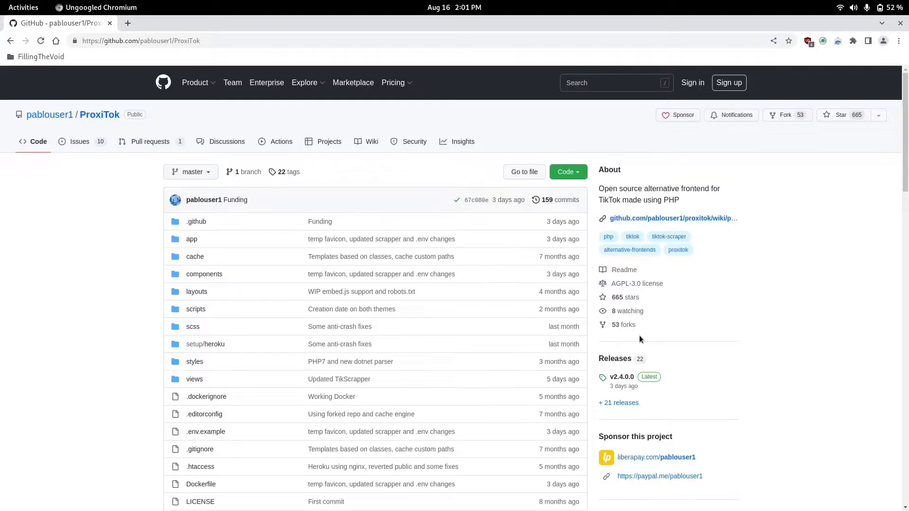
mouse_move(617, 296)
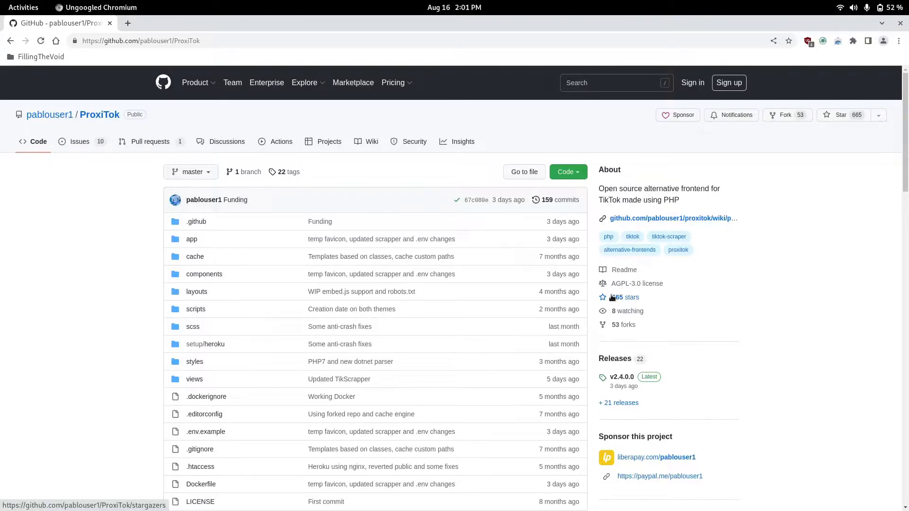
From the README's Public instances section, reach the wiki list of clearnet and Tor instances.
scroll("down", 3)
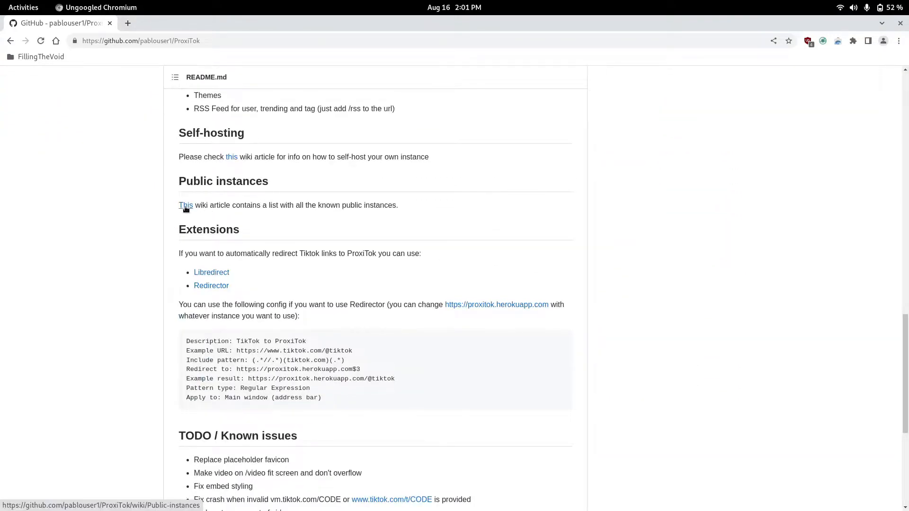
left_click(184, 205)
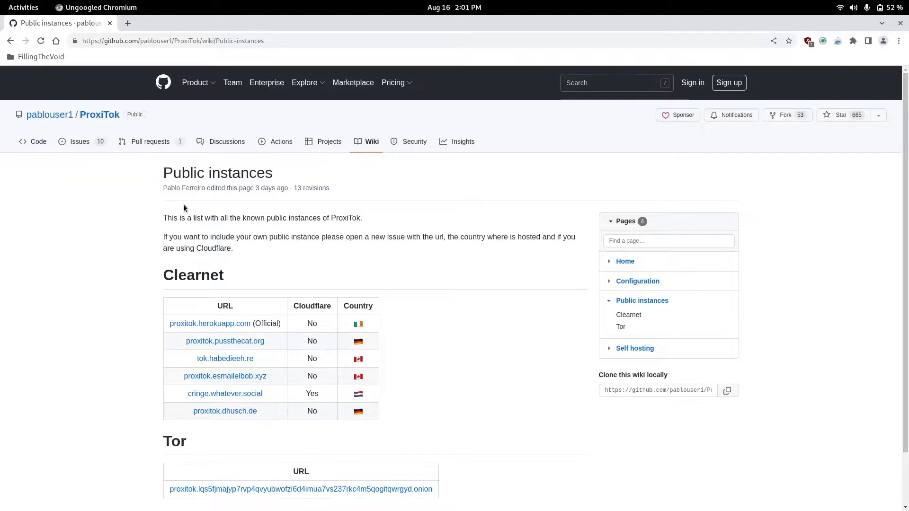
scroll("down", 3)
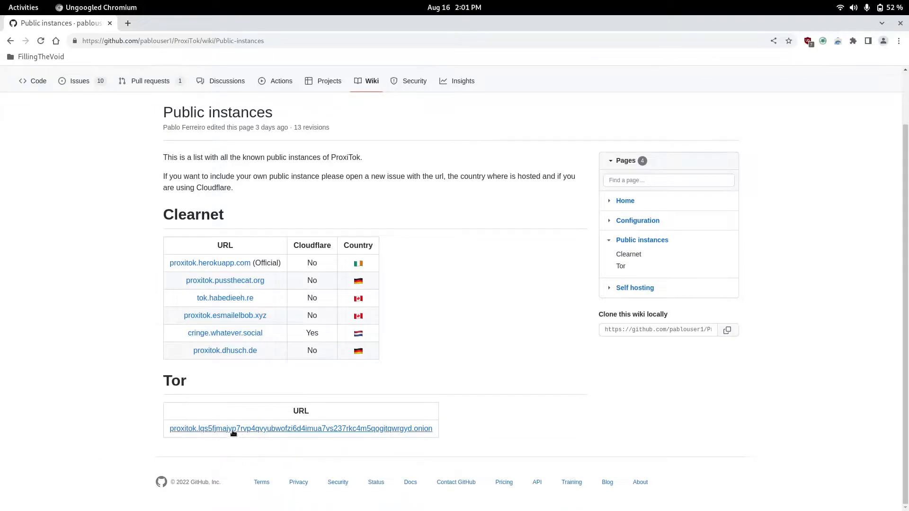
mouse_move(398, 333)
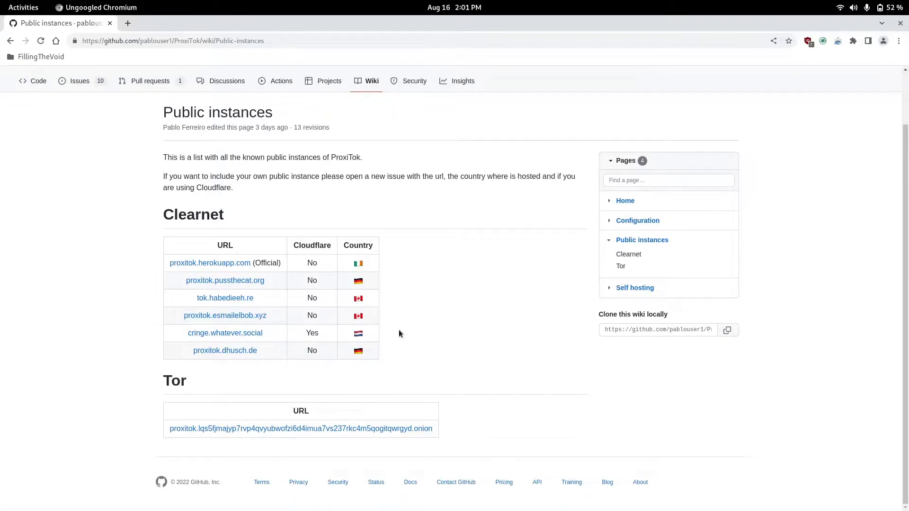
mouse_move(425, 273)
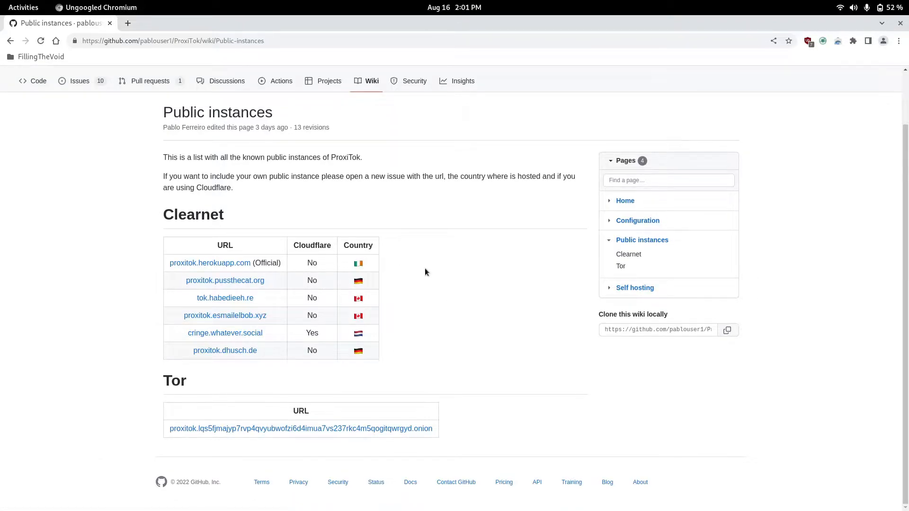
mouse_move(210, 262)
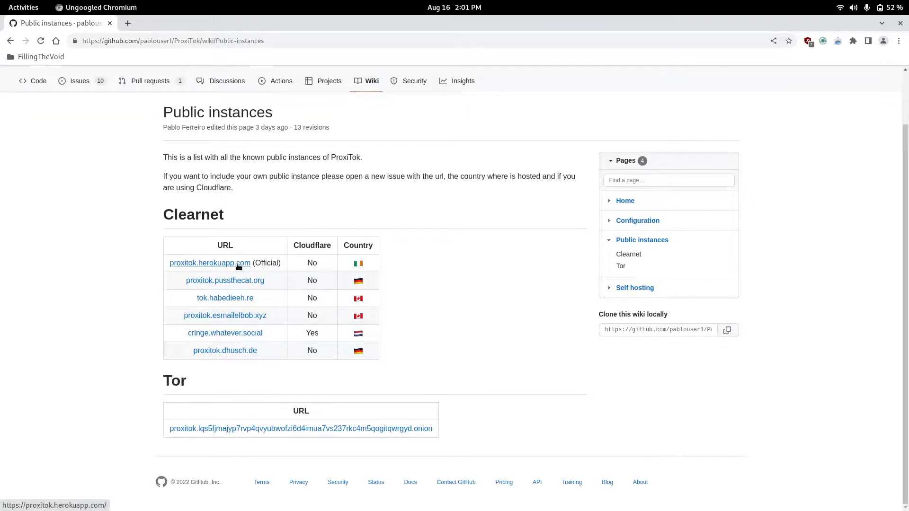
Load the official proxitok.herokuapp.com instance's welcome page, then start a fresh empty tab.
left_click(210, 262)
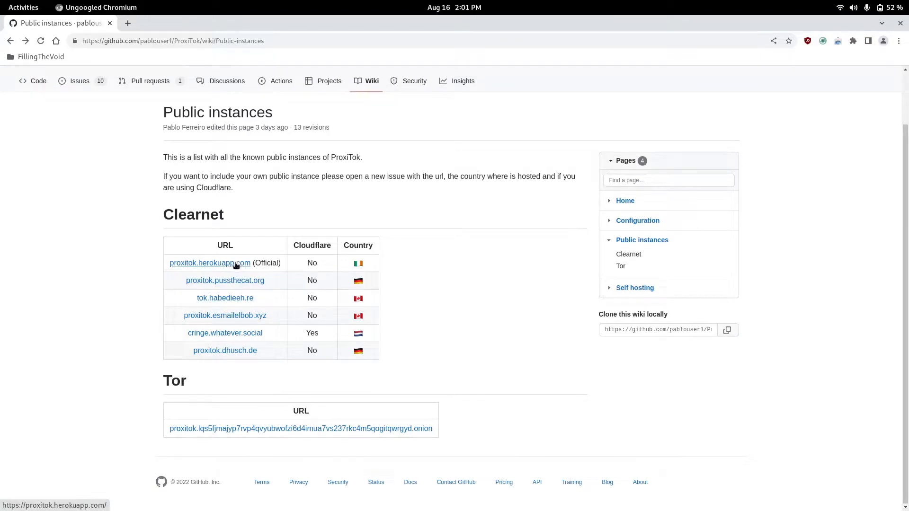
left_click(210, 264)
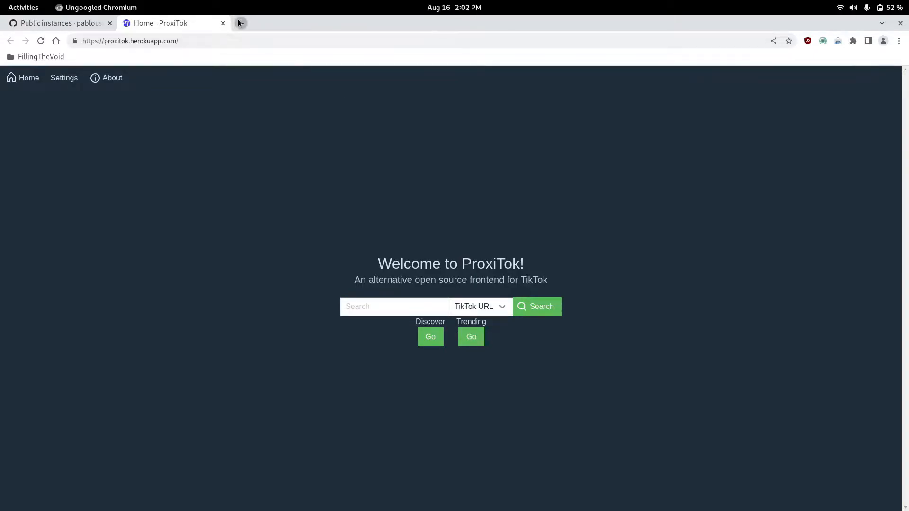
left_click(240, 23)
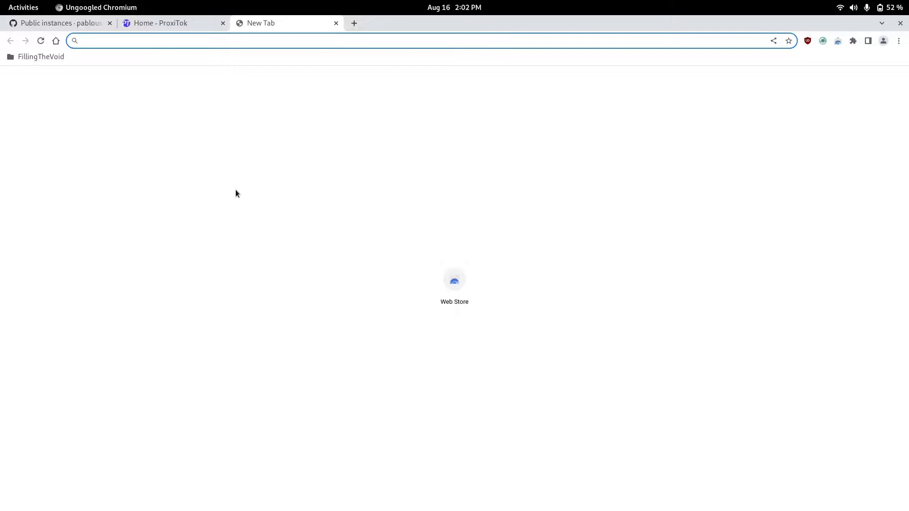
Search DuckDuckGo for 'mike trou', grab the TikTok profile URL and return to ProxiTok with it.
type("mike trou")
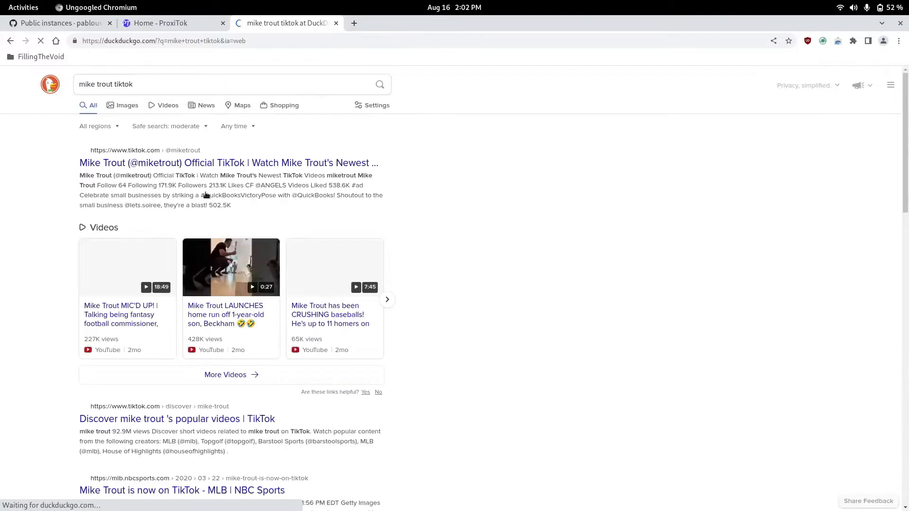
left_click(228, 163)
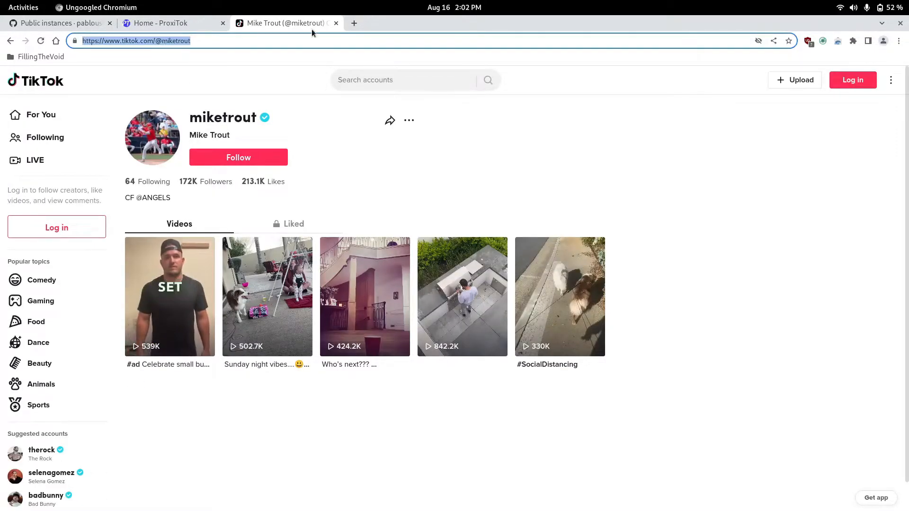
left_click(335, 23)
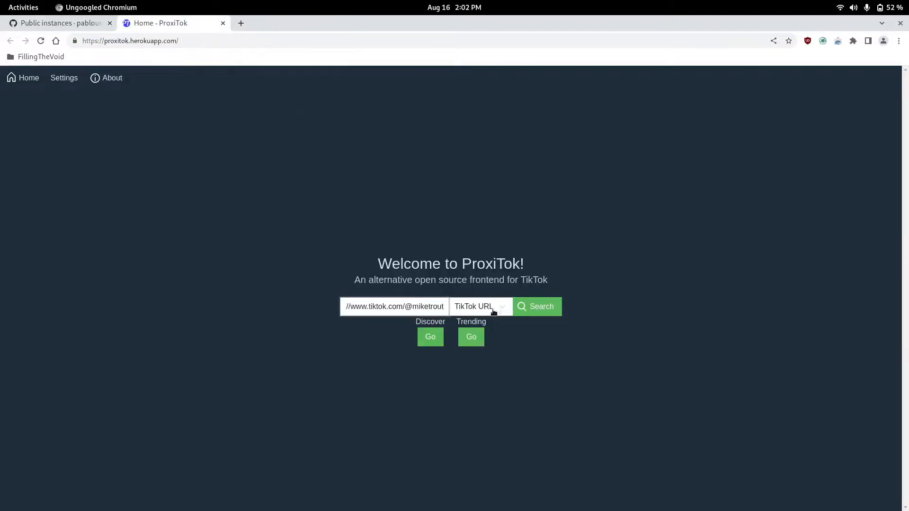
left_click(479, 305)
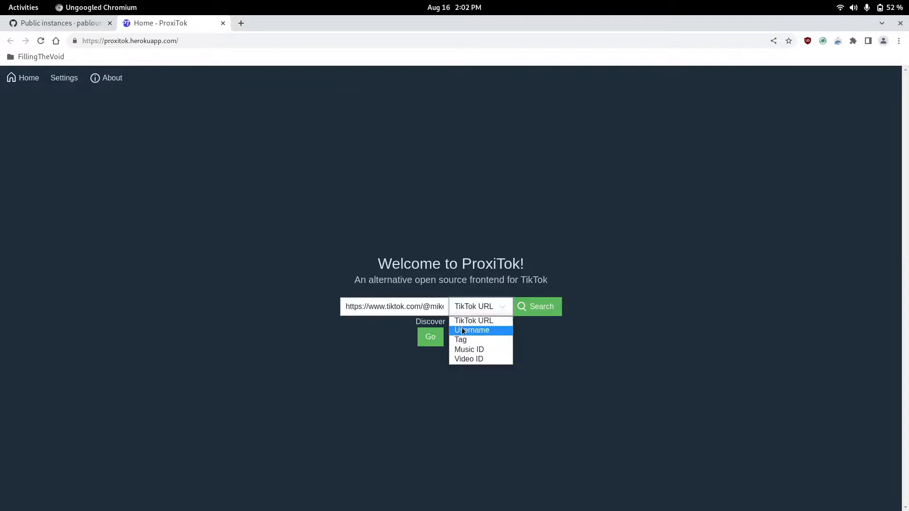
left_click(472, 329)
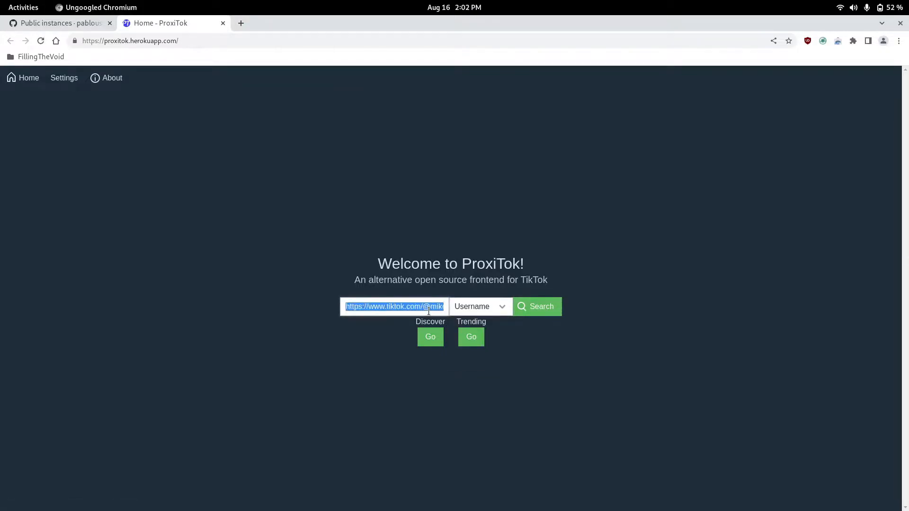
type("miketrout")
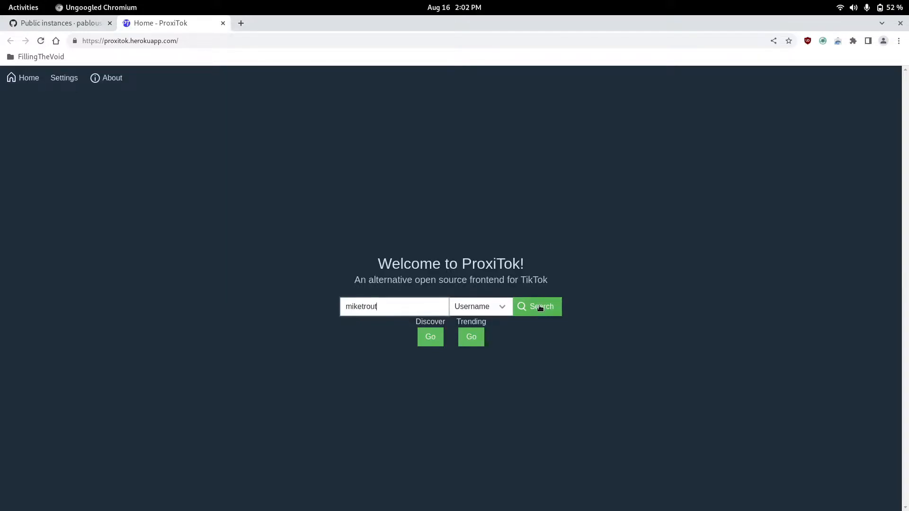
left_click(536, 306)
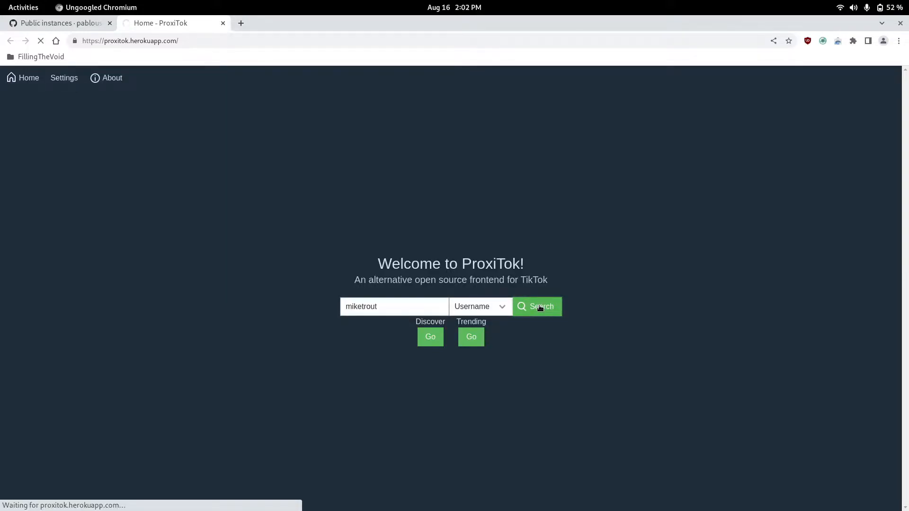
left_click(536, 306)
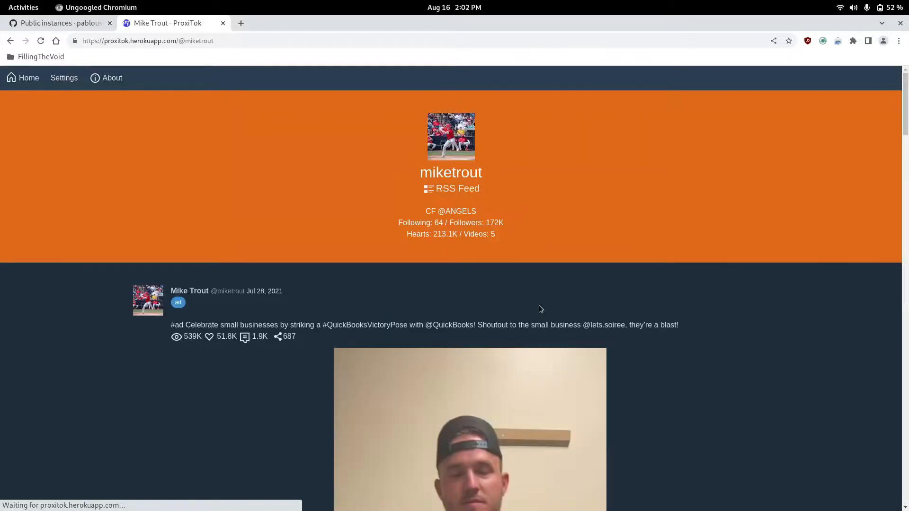
Play the first video in the profile's feed and browse further down.
scroll("down", 3)
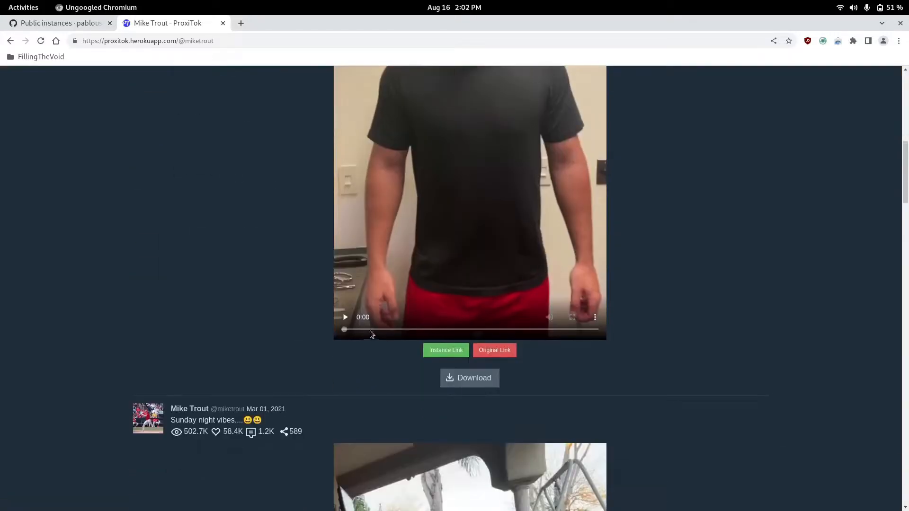
left_click(345, 317)
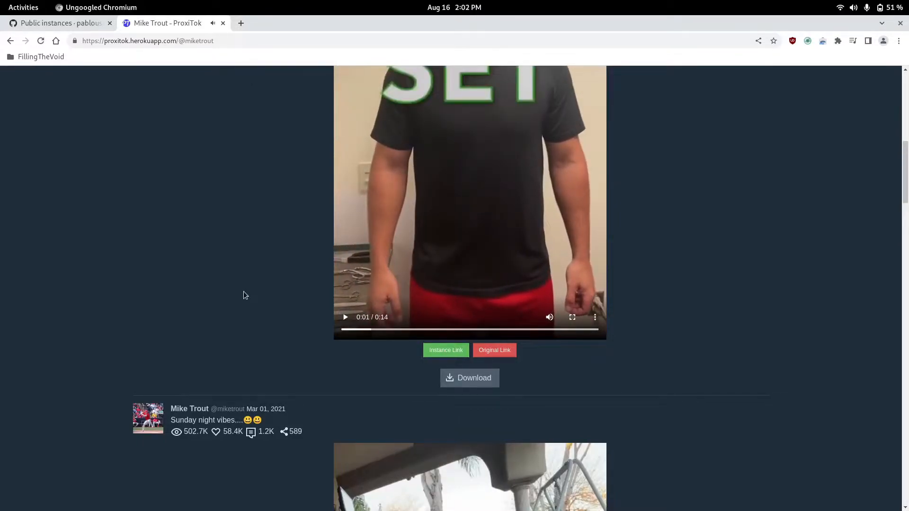
scroll("down", 3)
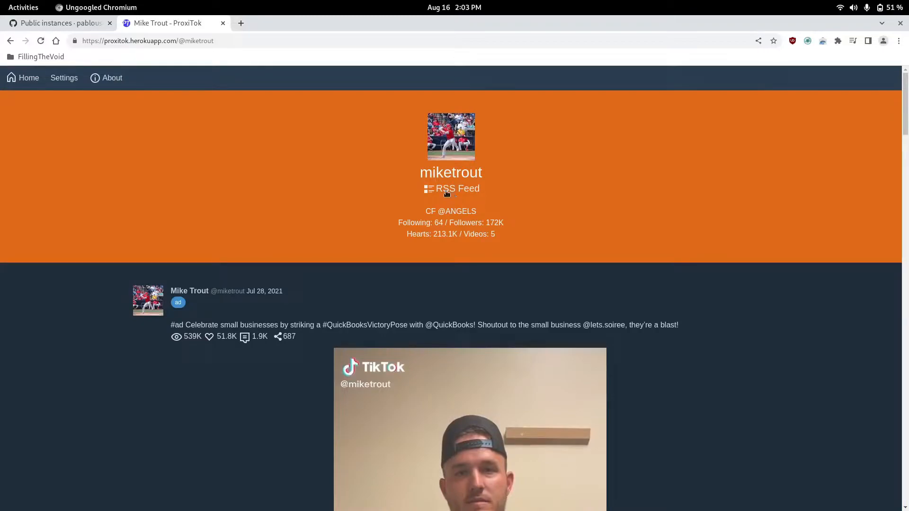
mouse_move(341, 88)
type("/rss")
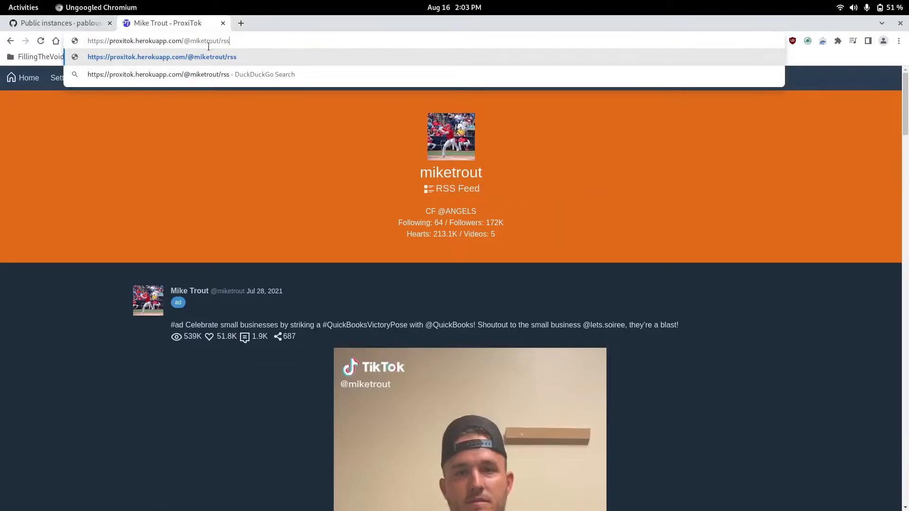
key("Return")
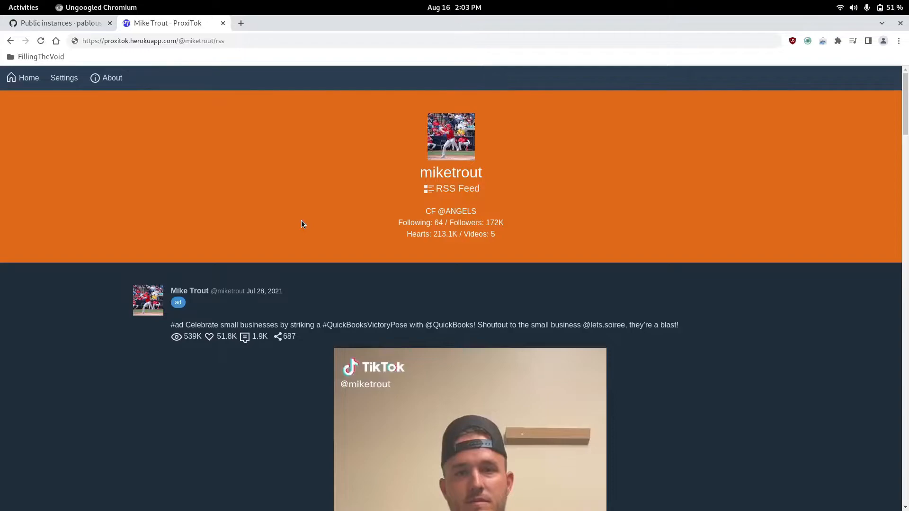
scroll("down", 3)
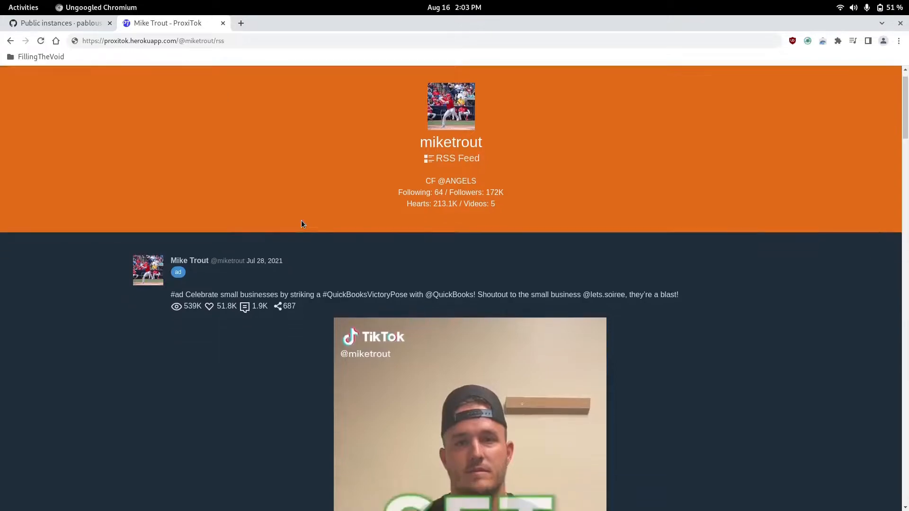
scroll("down", 3)
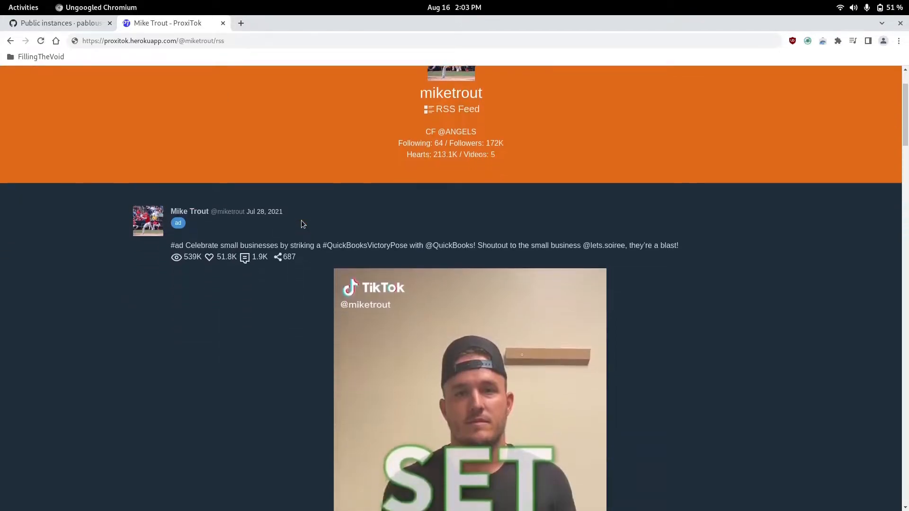
scroll("down", 3)
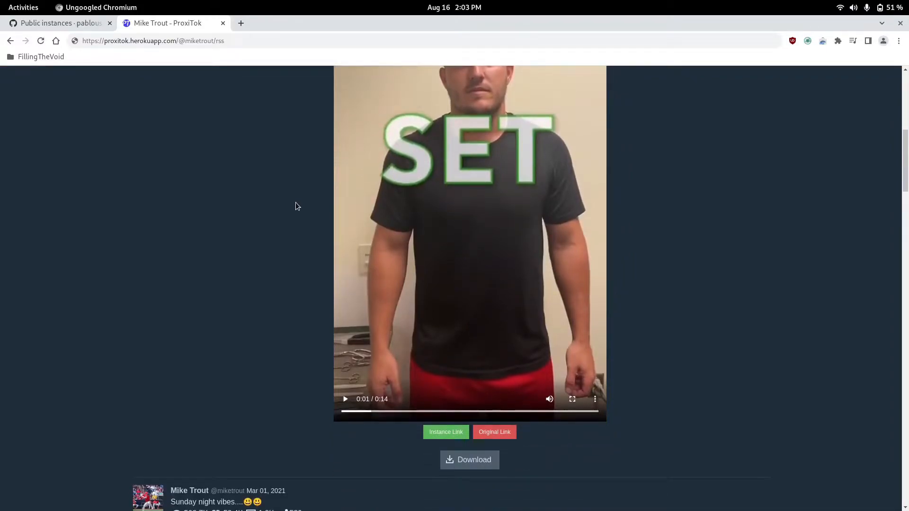
Load netnewswire.com in the new tab and read down the RSS reader's page.
type("net")
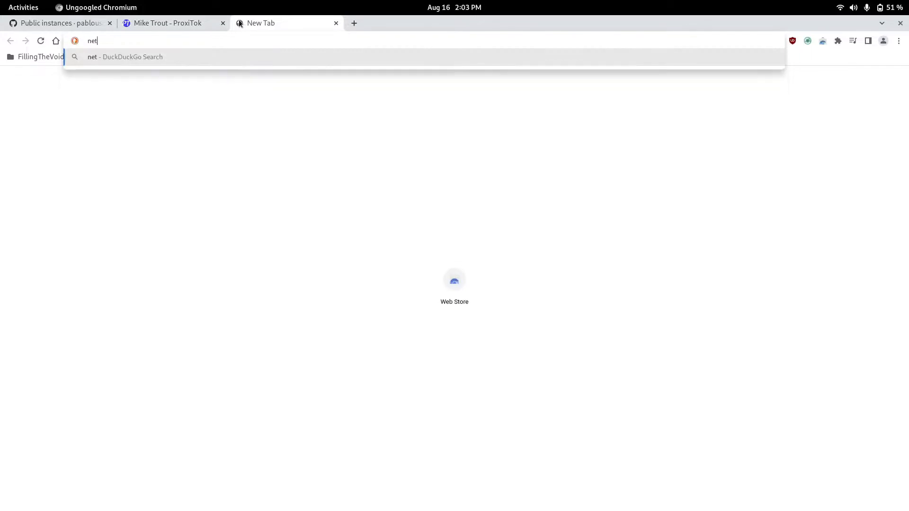
type("newswire.com/")
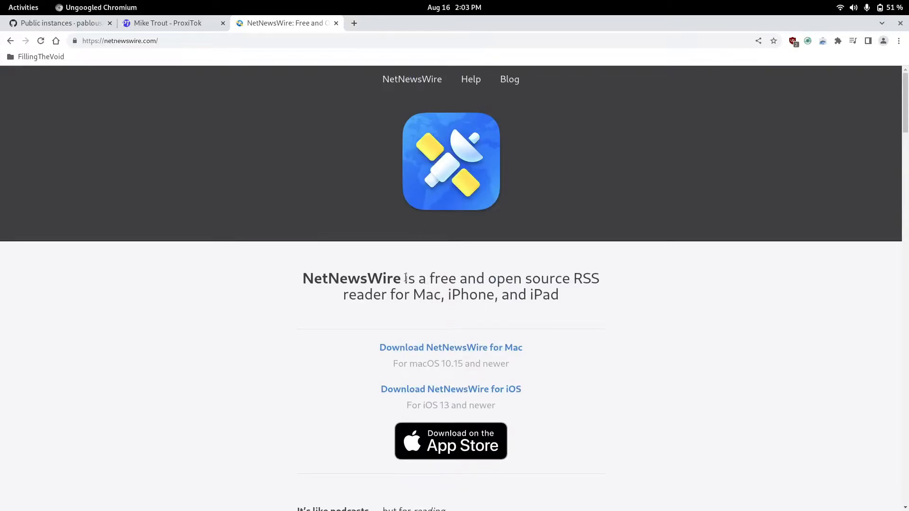
scroll("down", 3)
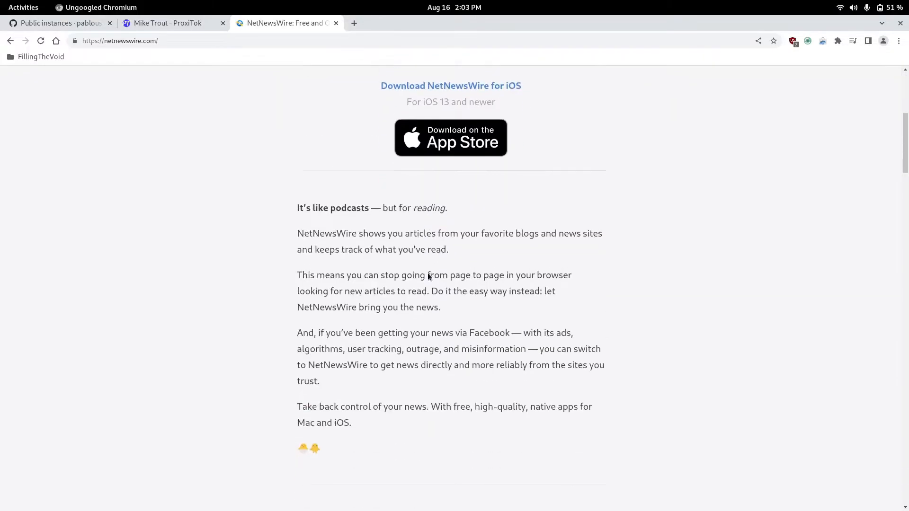
scroll("down", 3)
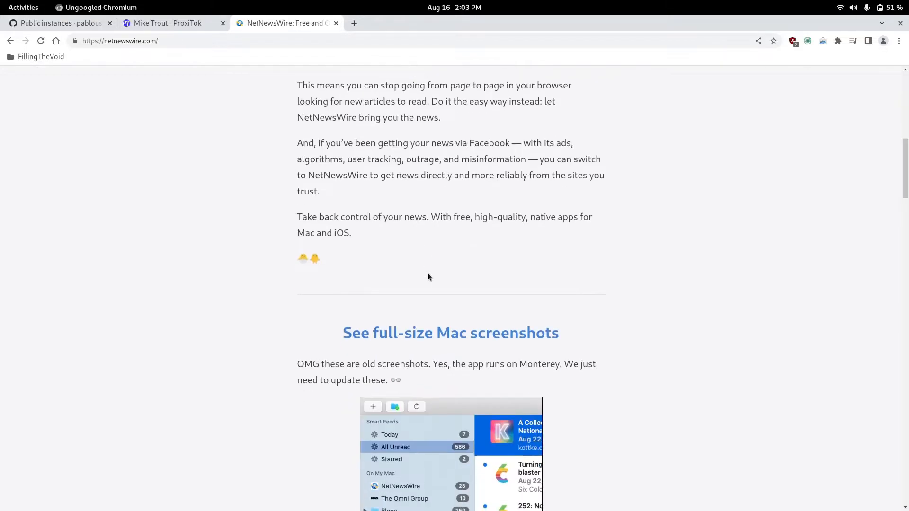
scroll("down", 3)
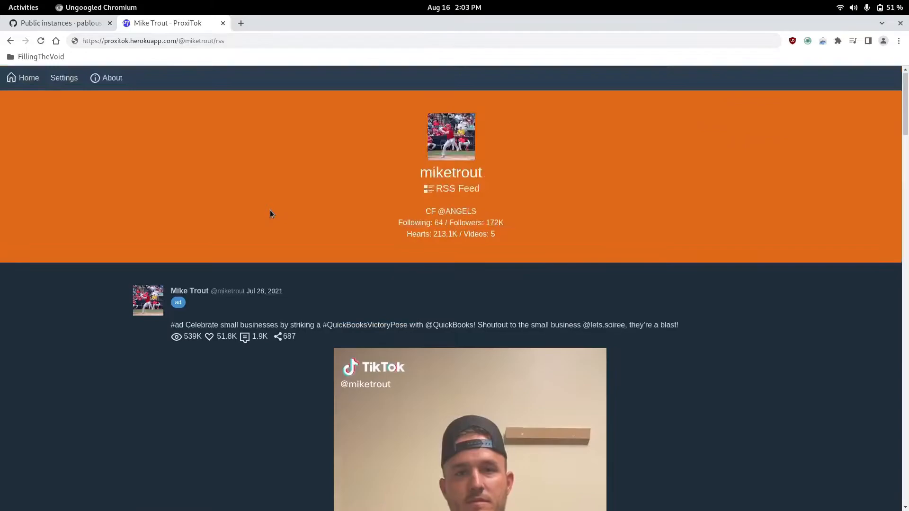
mouse_move(353, 218)
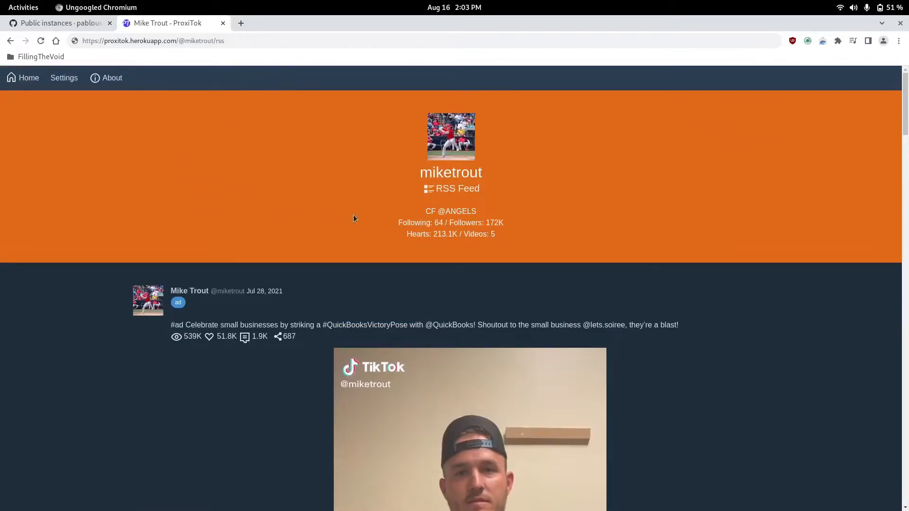
Advance to the next page of the profile's videos, which reports 'No items sent by TikTok!'.
scroll("down", 3)
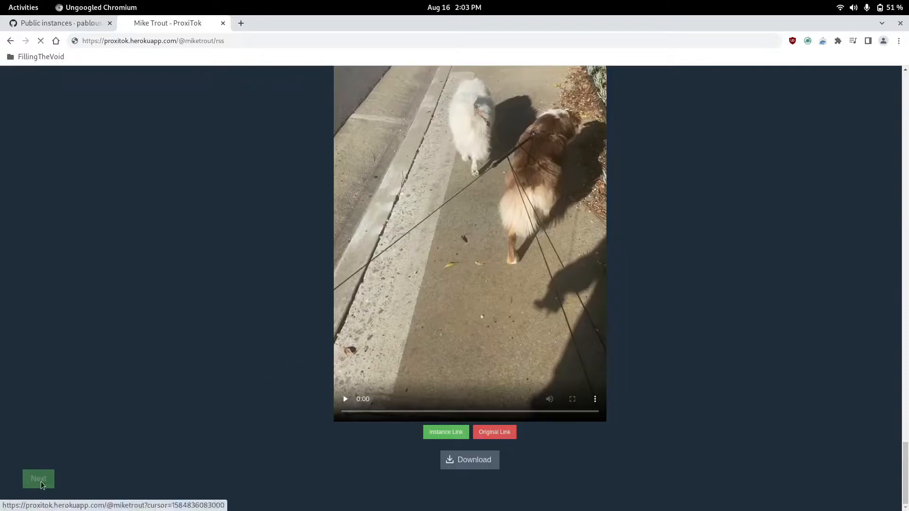
left_click(38, 479)
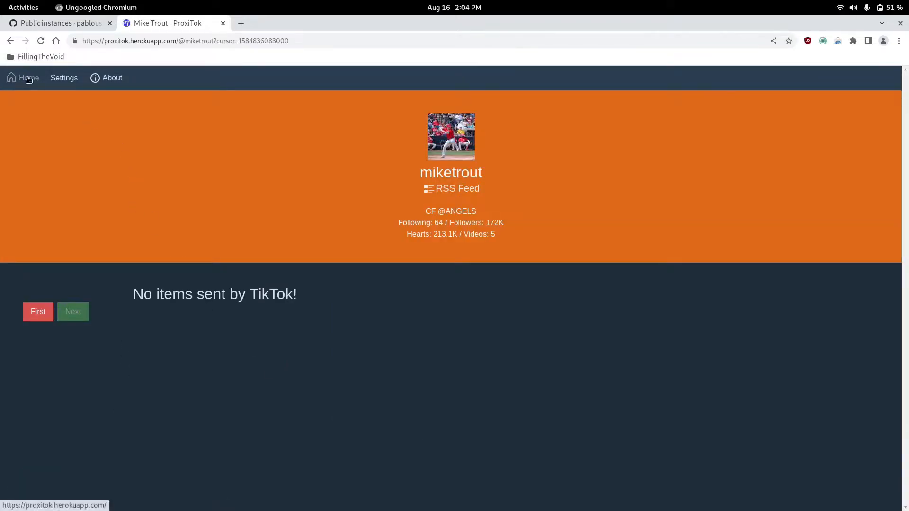
Browse the Discover list of suggested users and return to the instance's welcome page.
left_click(28, 77)
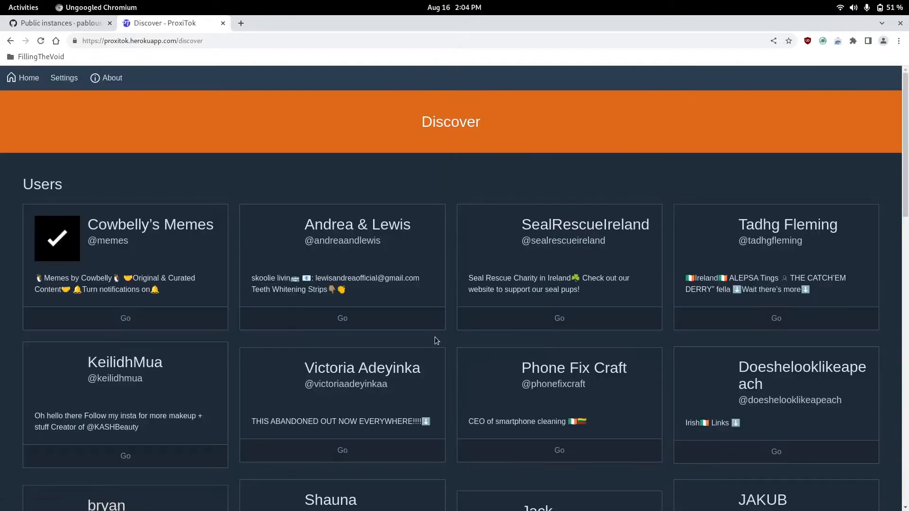
scroll("down", 3)
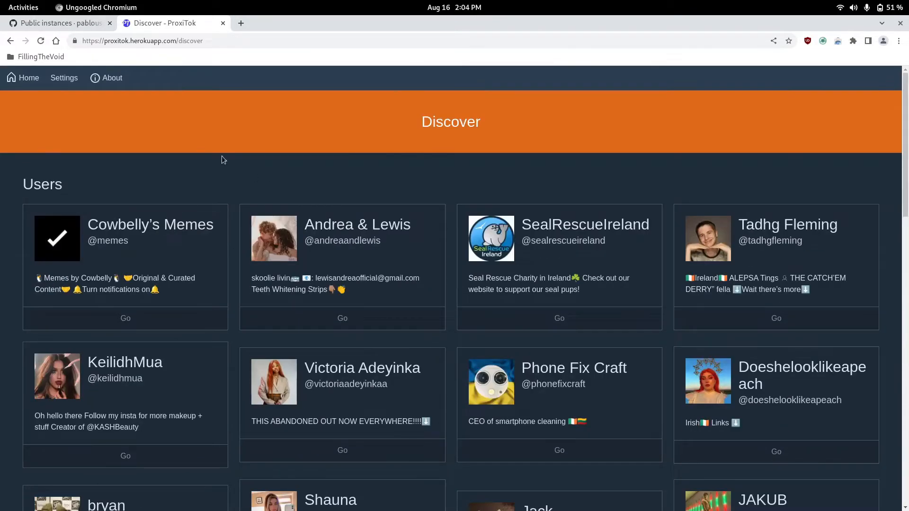
left_click(28, 78)
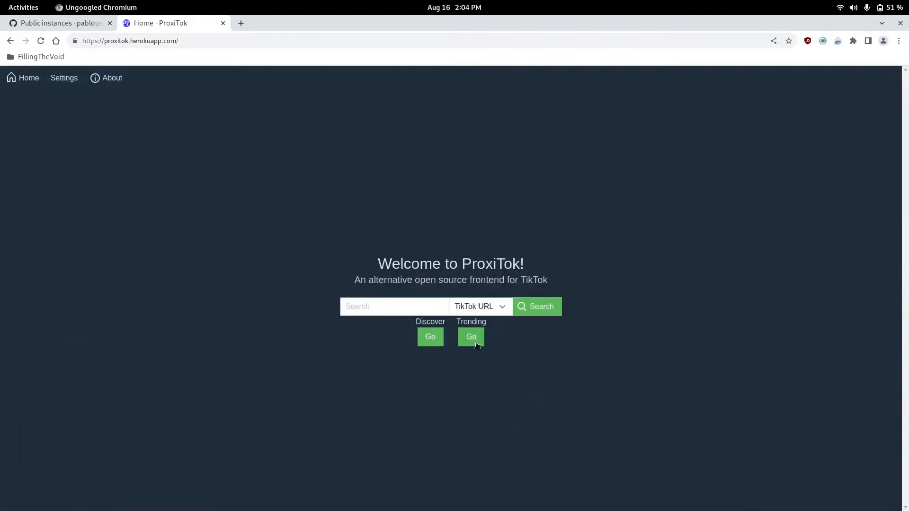
Load the Trending feed and play the second trending video.
left_click(471, 337)
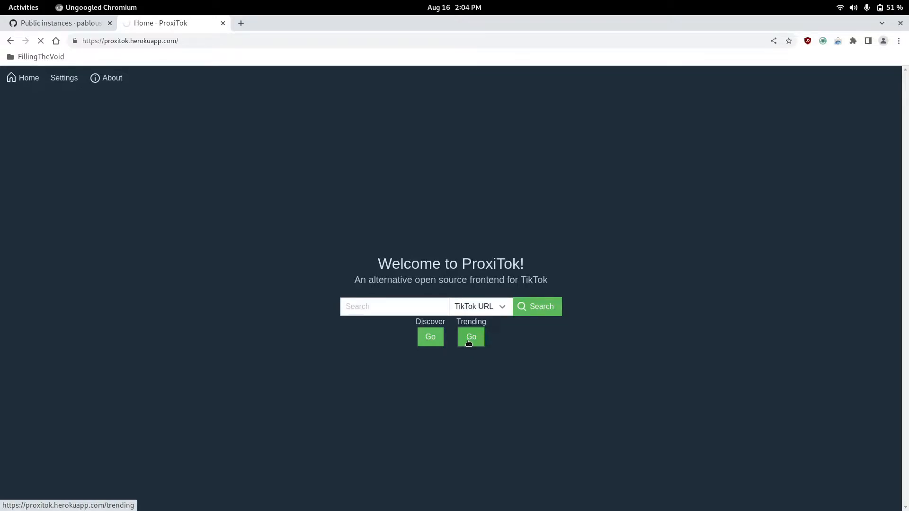
left_click(470, 337)
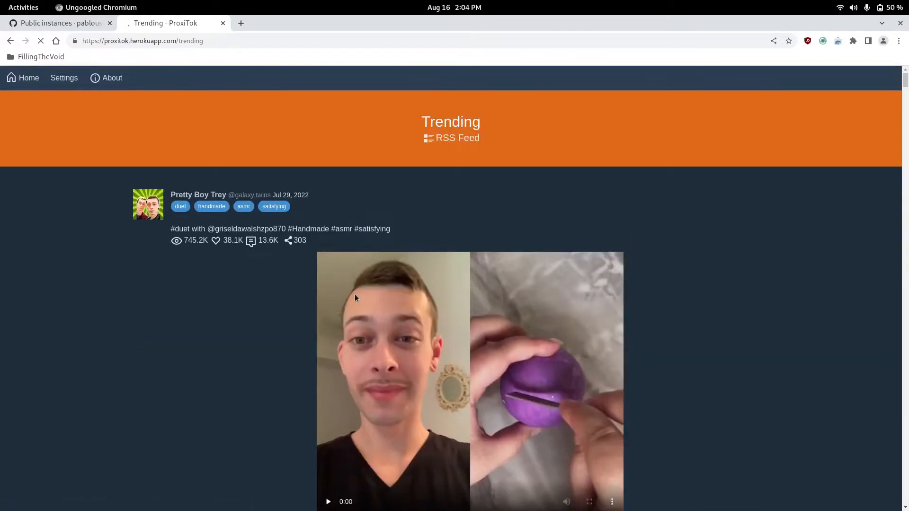
scroll("down", 3)
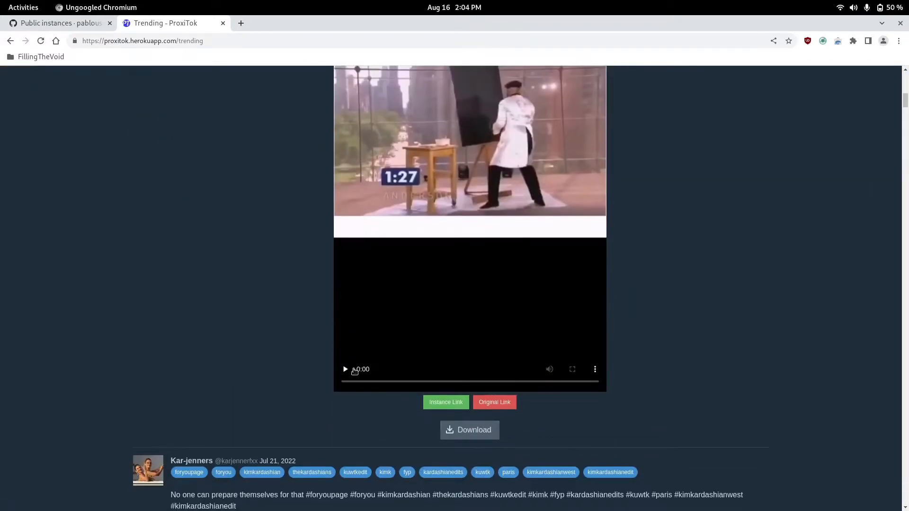
left_click(345, 369)
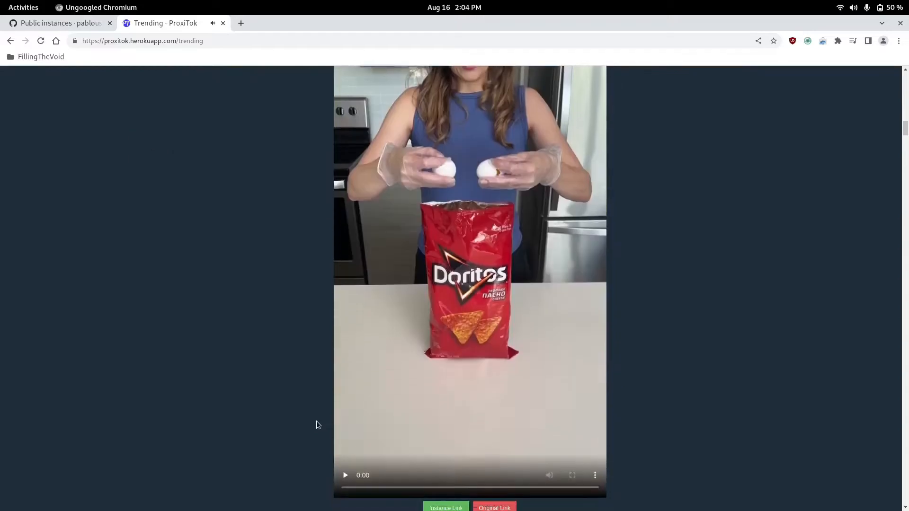
scroll("down", 3)
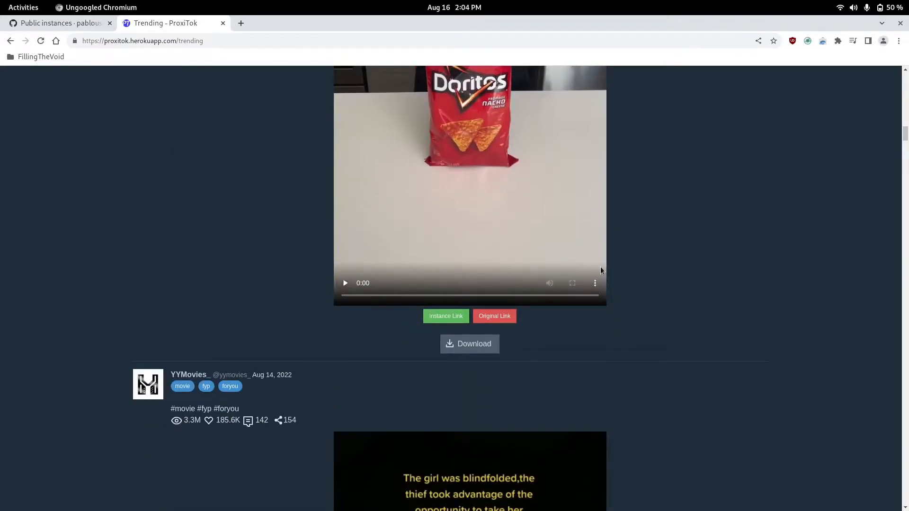
Follow the Doritos video's Original Link to TikTok, close that tab and keep browsing Trending.
left_click(594, 283)
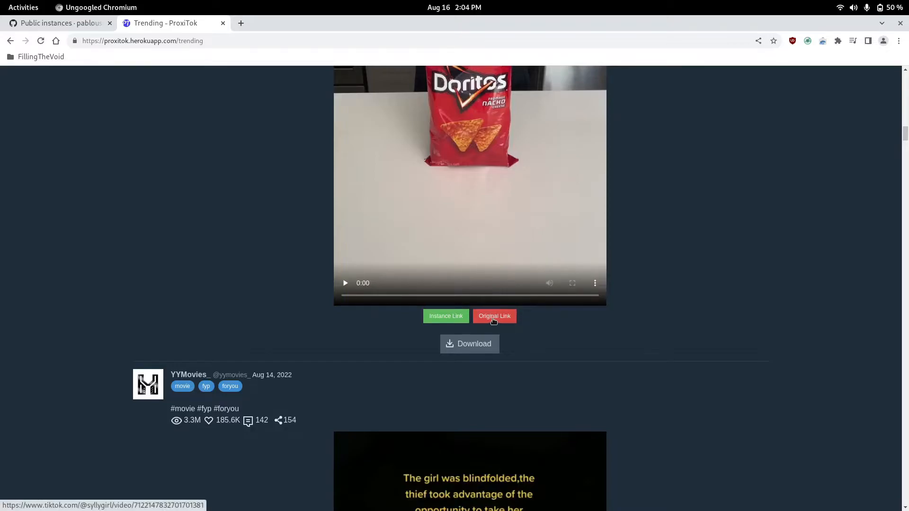
left_click(494, 316)
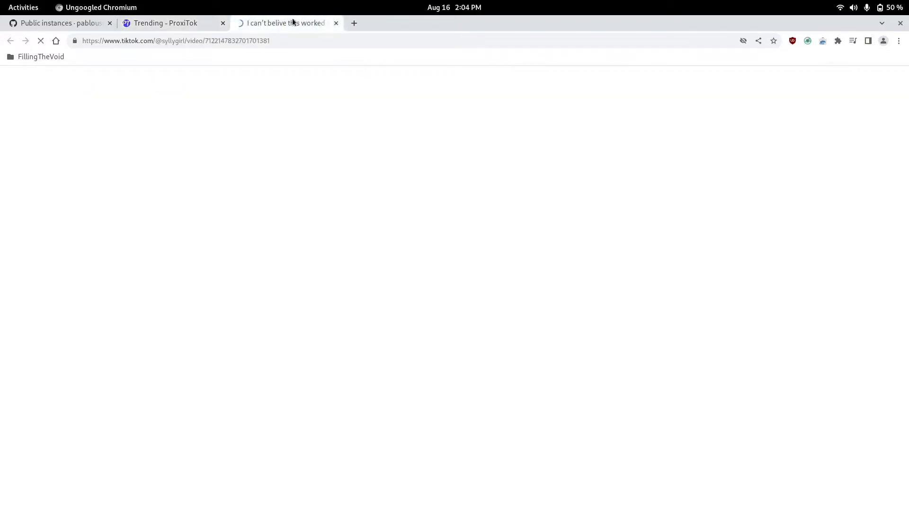
left_click(335, 23)
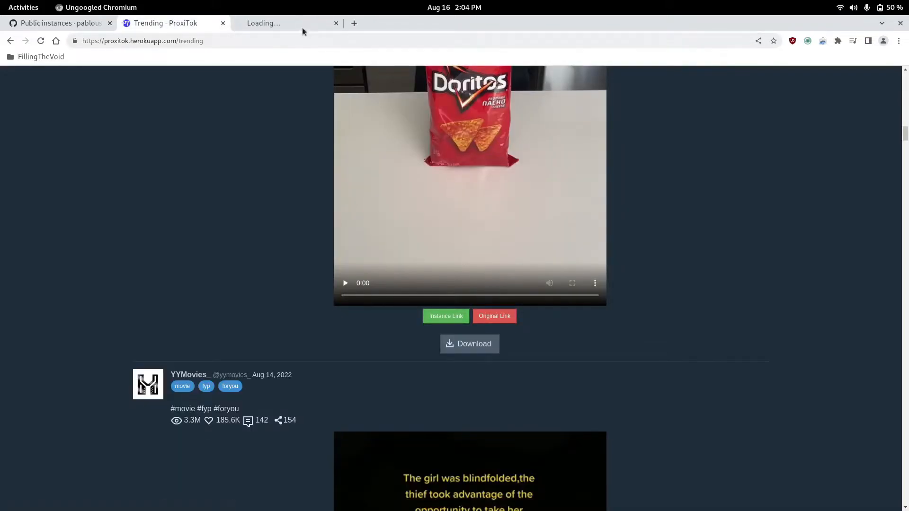
left_click(284, 23)
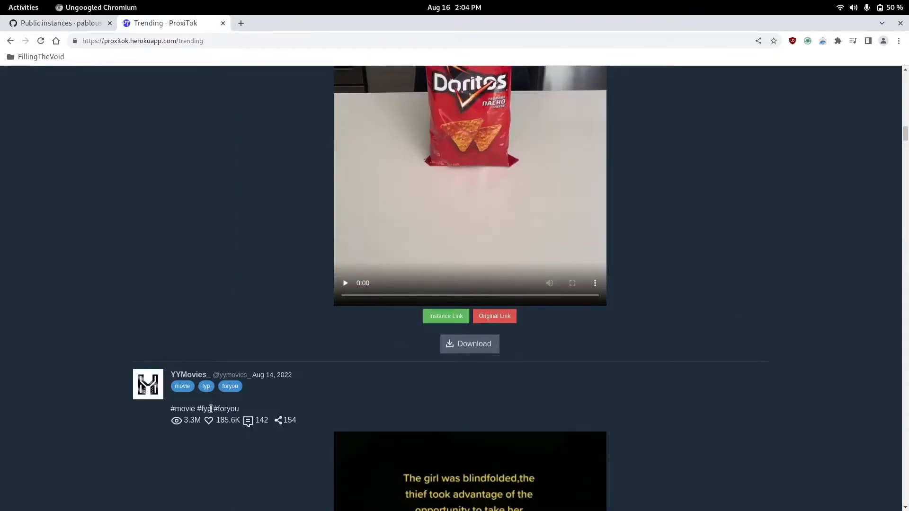
scroll("down", 3)
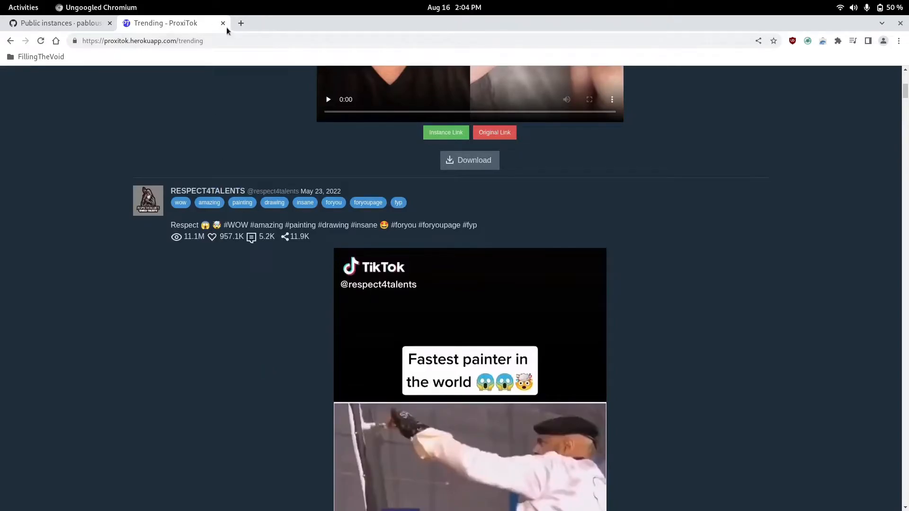
left_click(58, 23)
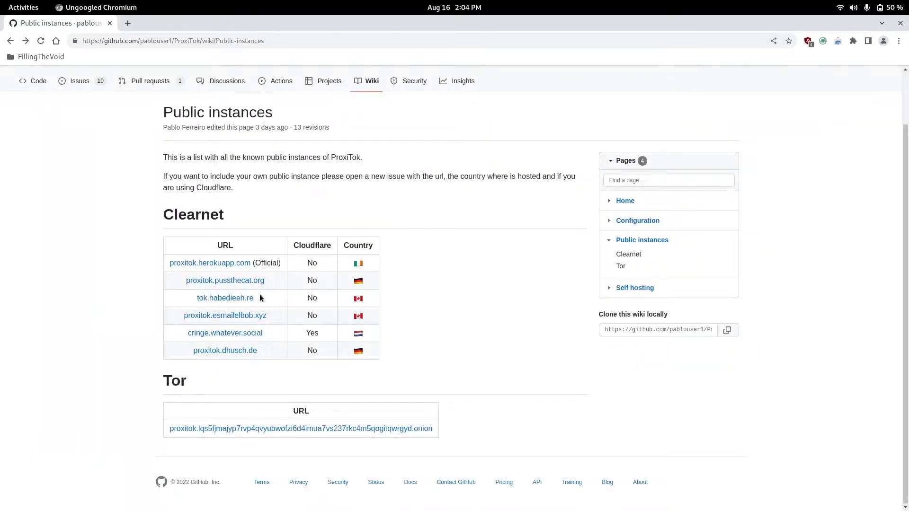
mouse_move(269, 331)
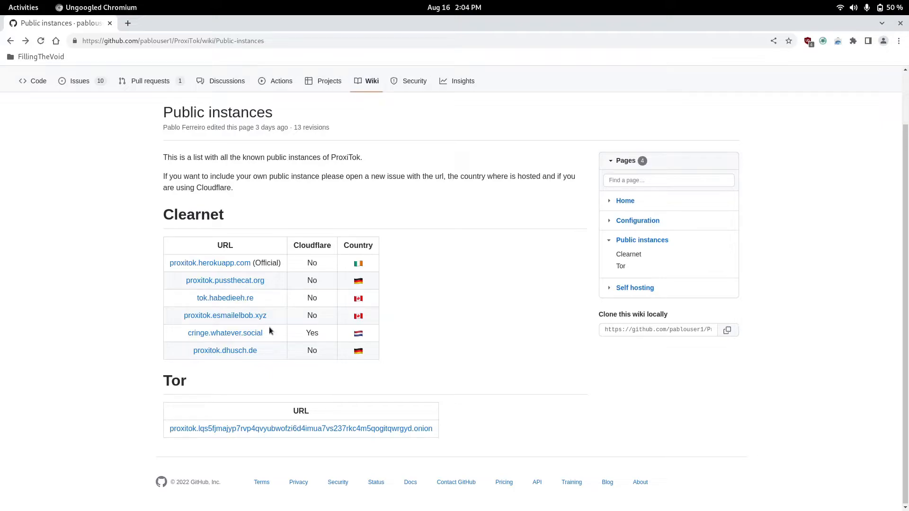
mouse_move(270, 316)
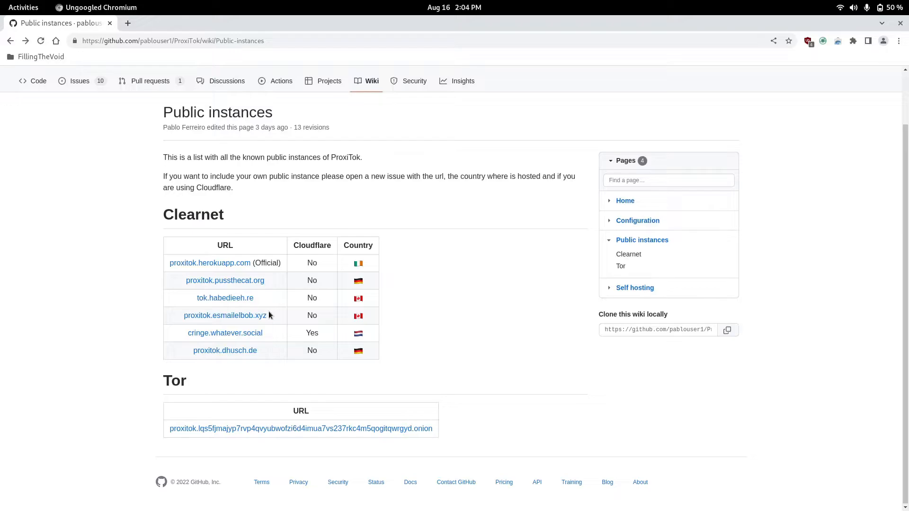
mouse_move(358, 298)
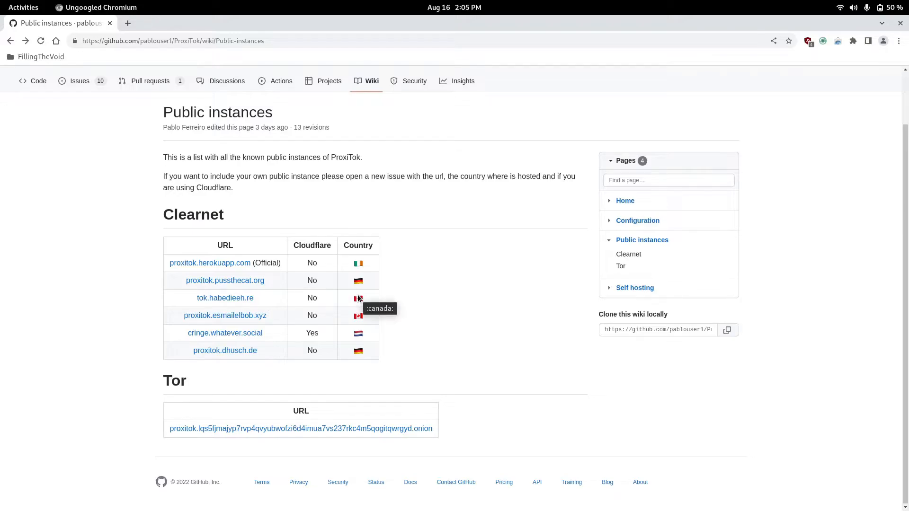
mouse_move(312, 344)
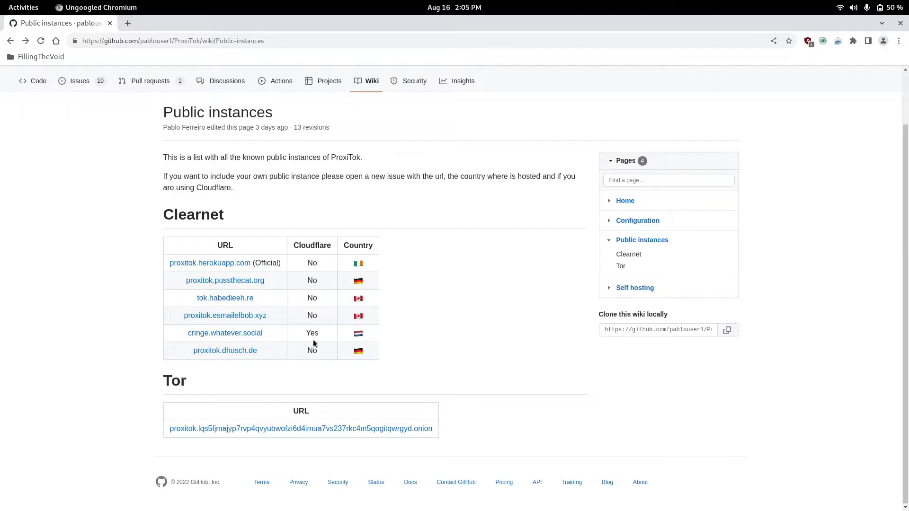
mouse_move(360, 337)
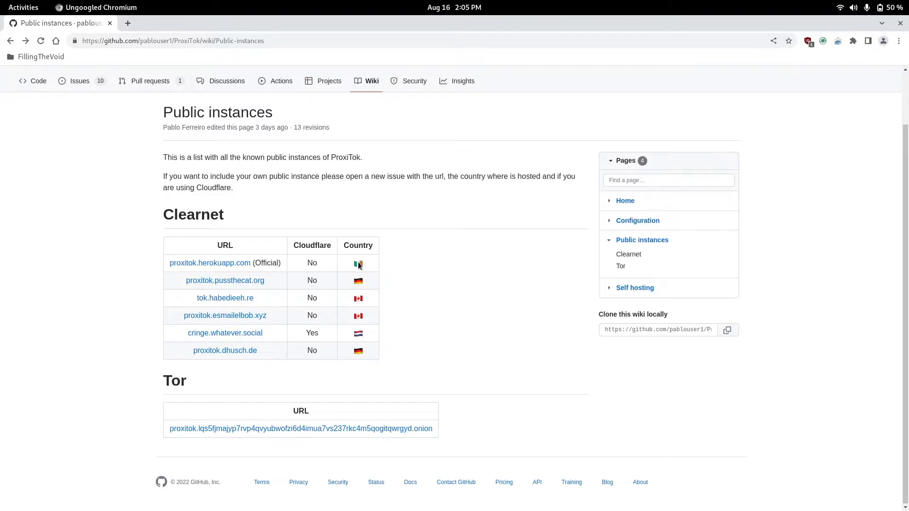
mouse_move(371, 347)
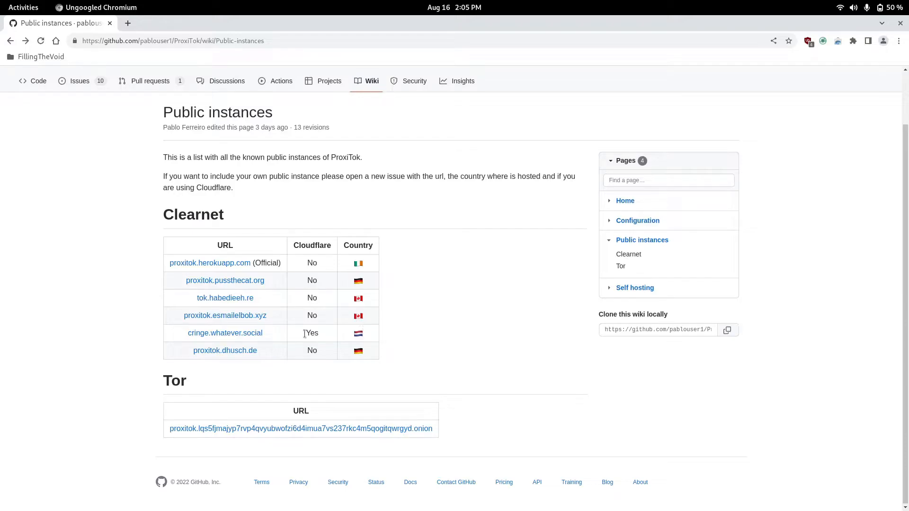
mouse_move(226, 332)
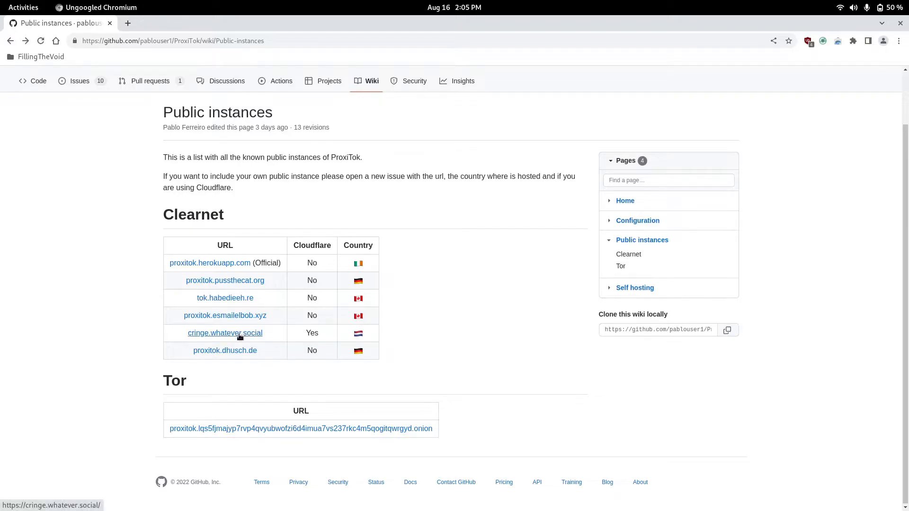
Visit the cringe.whatever.social instance's welcome page, then leave it for Tor Browser.
left_click(225, 332)
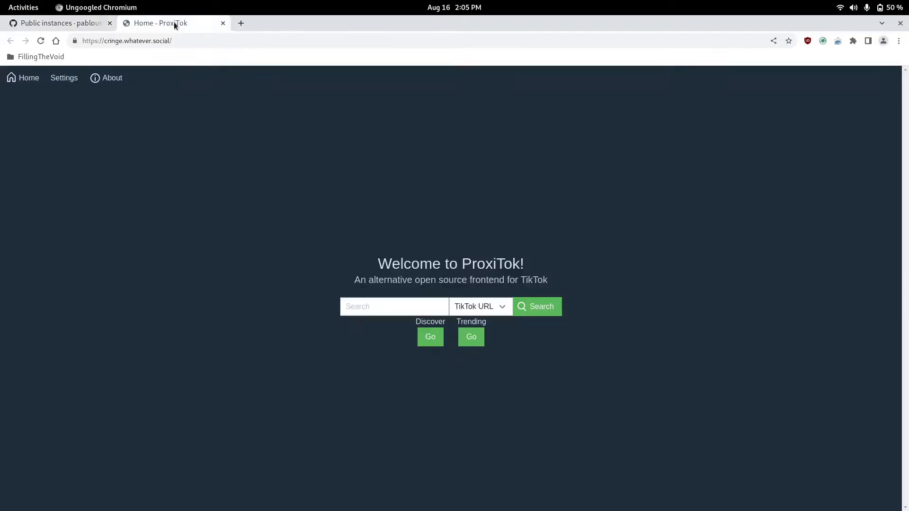
left_click(58, 22)
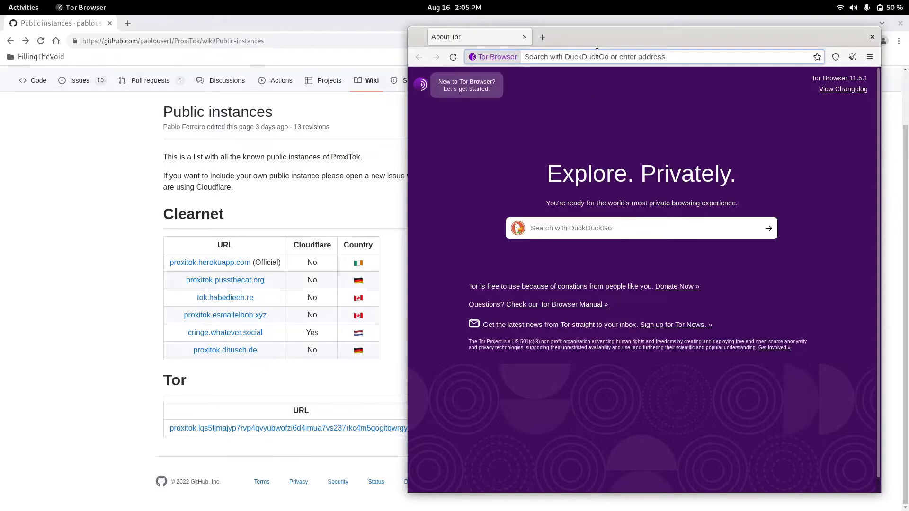
Enter the ProxiTok .onion address in Tor Browser to load the onion instance.
type("http://proxitok.lqs5fjmajyp7rvp4qvyubwofzi6d4imua7vs237rkc4m5qogitqwrgyd.onion/")
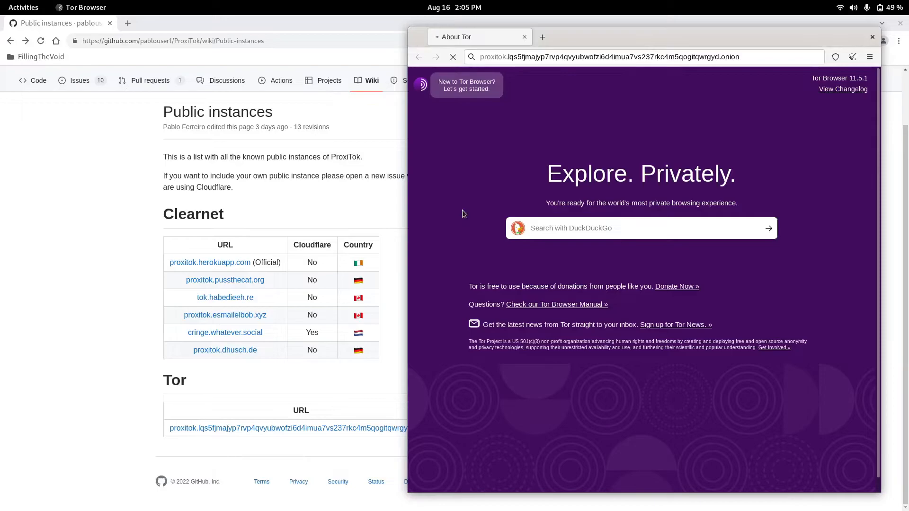
mouse_move(525, 139)
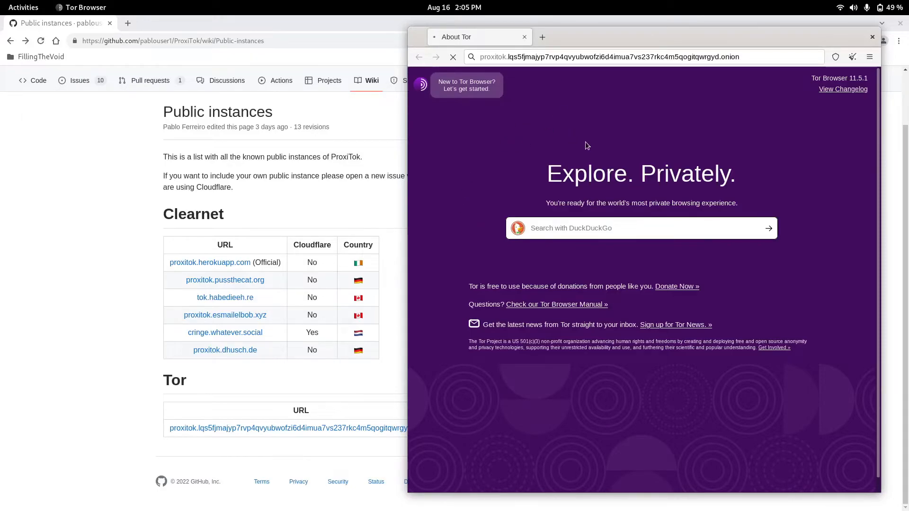
mouse_move(280, 79)
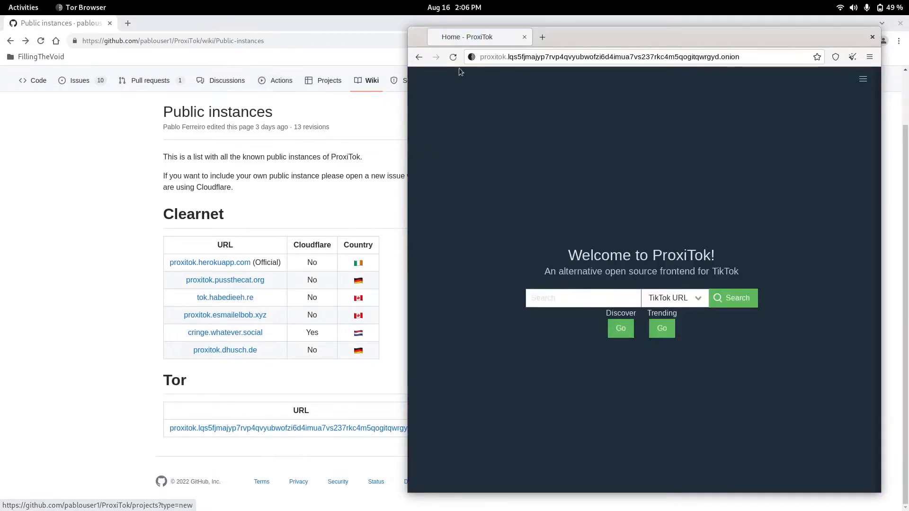
left_click(471, 57)
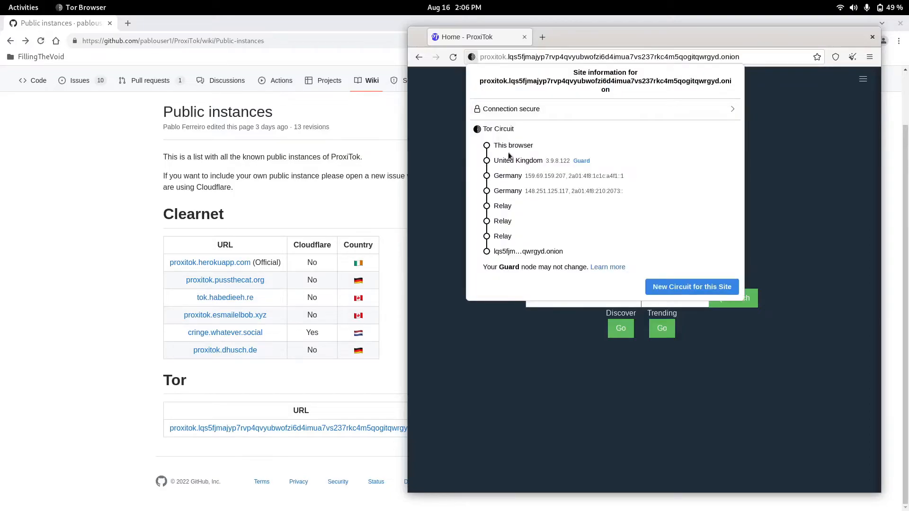
mouse_move(540, 164)
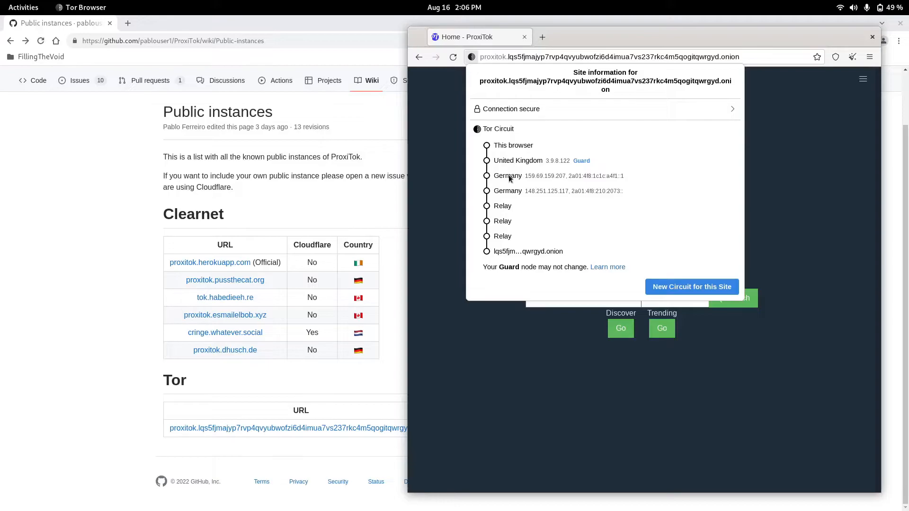
mouse_move(511, 210)
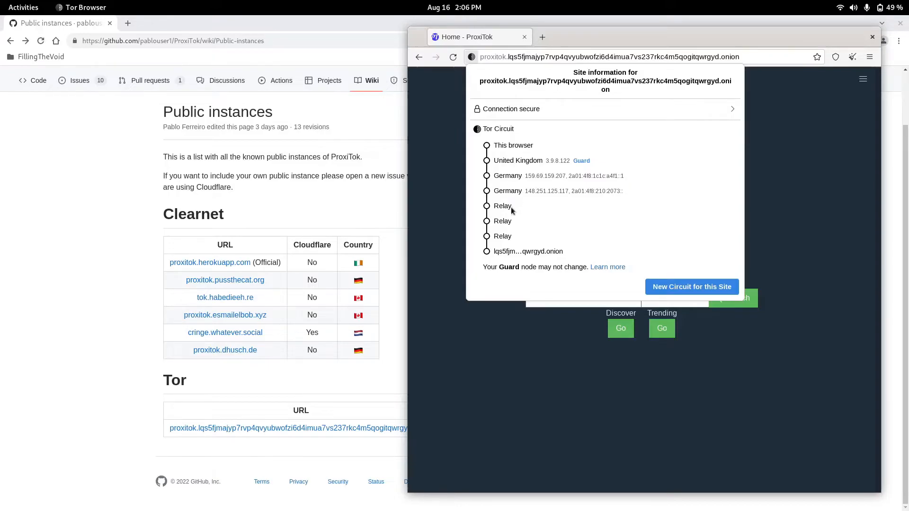
mouse_move(503, 199)
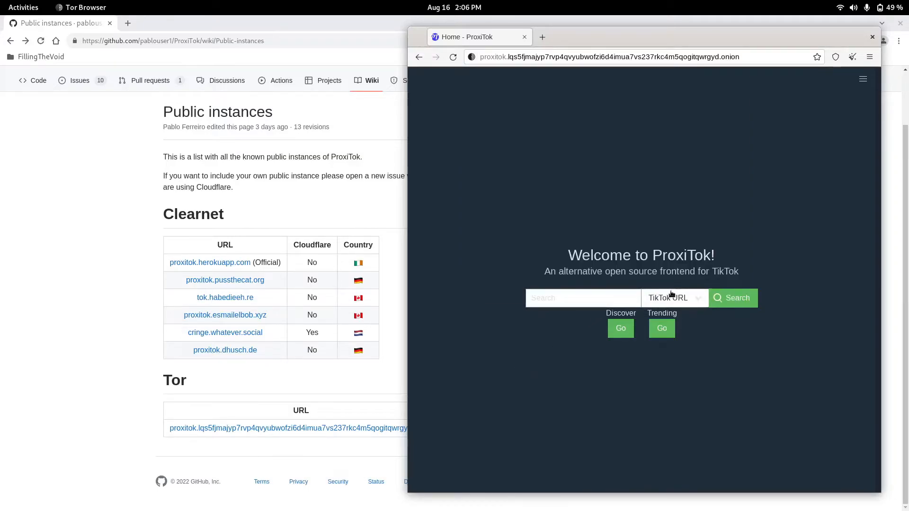
Search the onion instance by Username for 'miketrout' and load the profile.
left_click(674, 297)
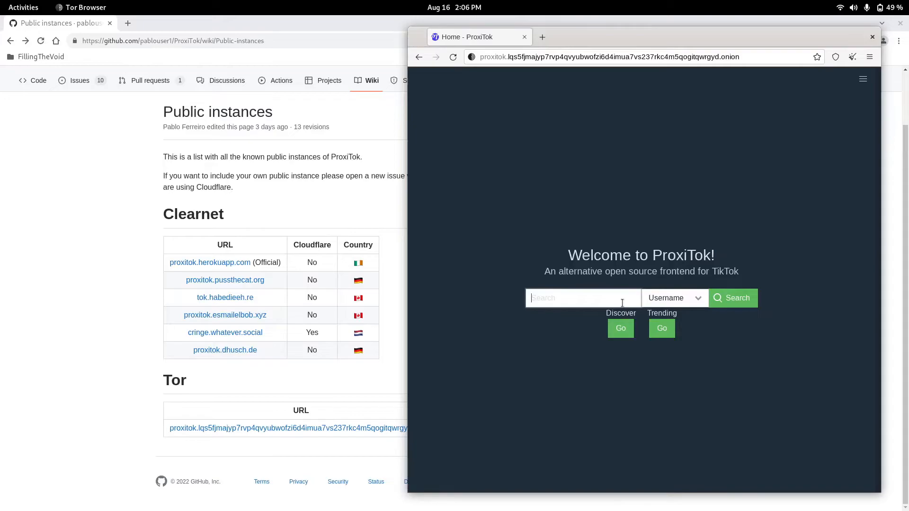
type("miketrout")
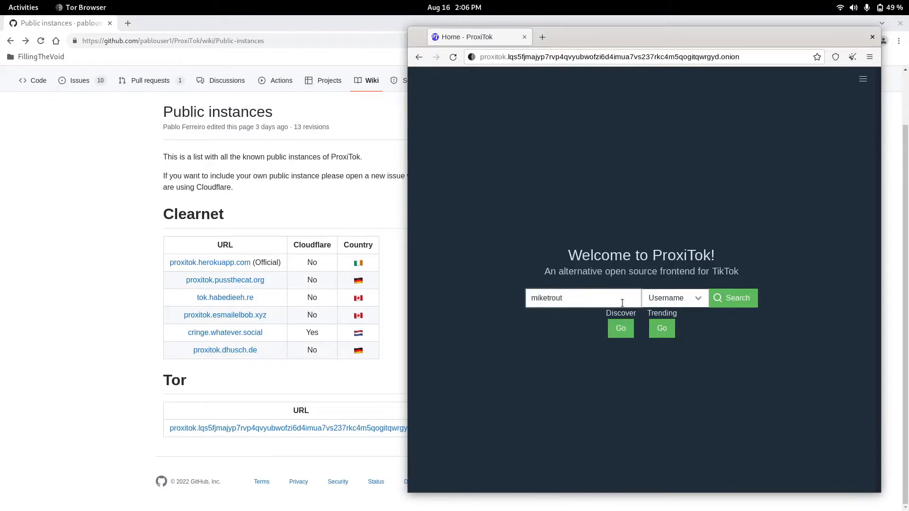
left_click(731, 299)
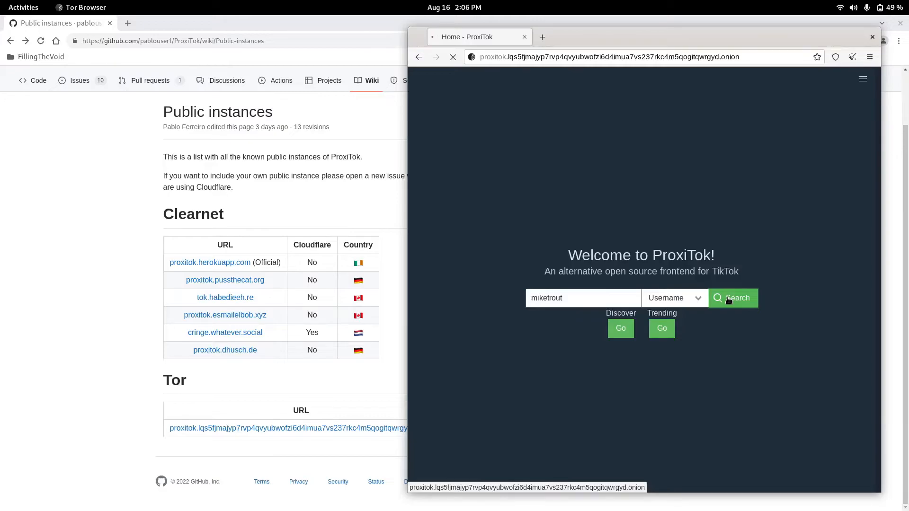
left_click(732, 298)
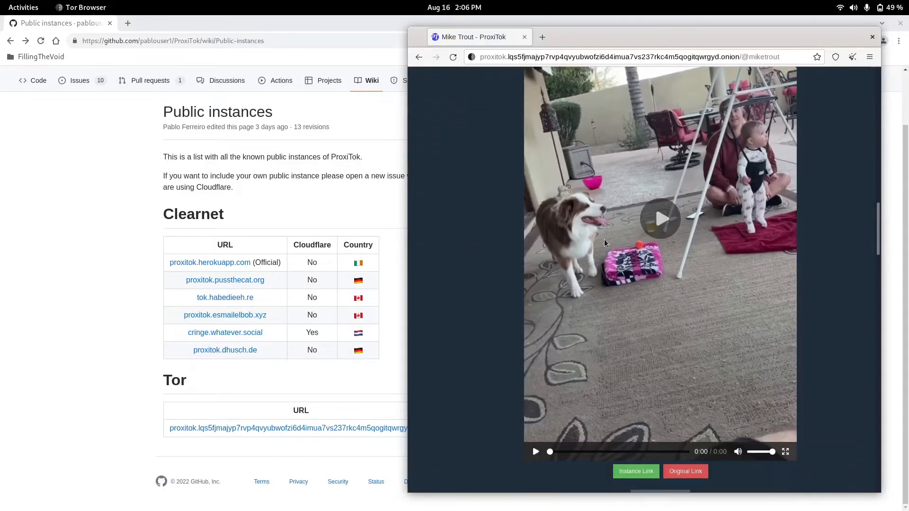
Browse the profile's videos, then close Tor Browser so the GitHub wiki remains.
scroll("down", 3)
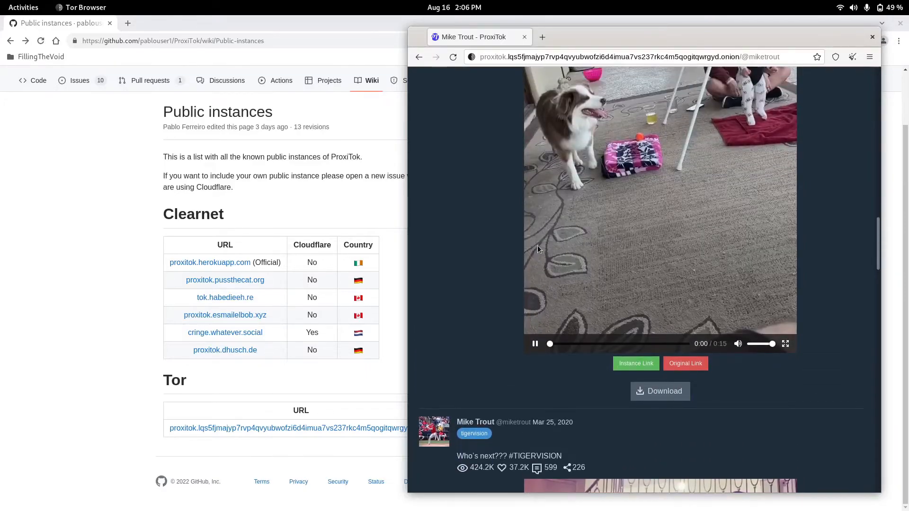
left_click(534, 343)
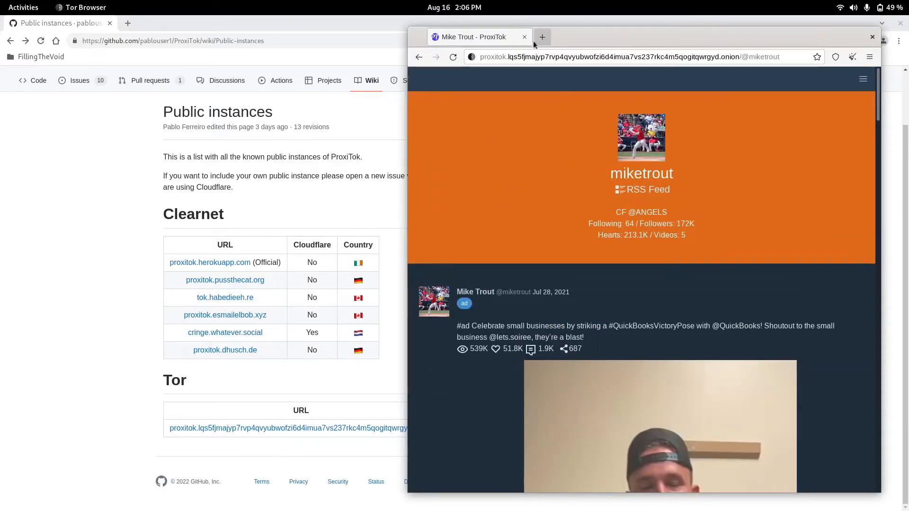
left_click(871, 37)
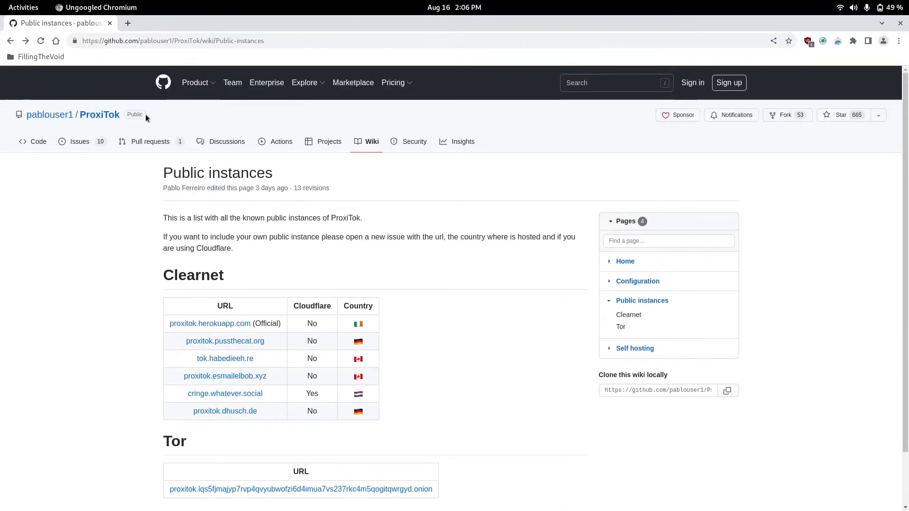
Browse the pablouser1/ProxiTok repository page and its commit history.
left_click(38, 141)
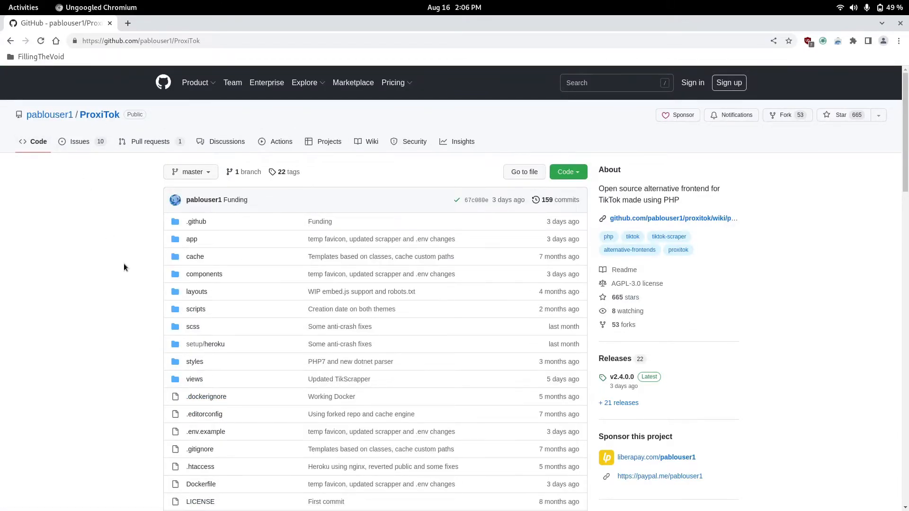
scroll("down", 3)
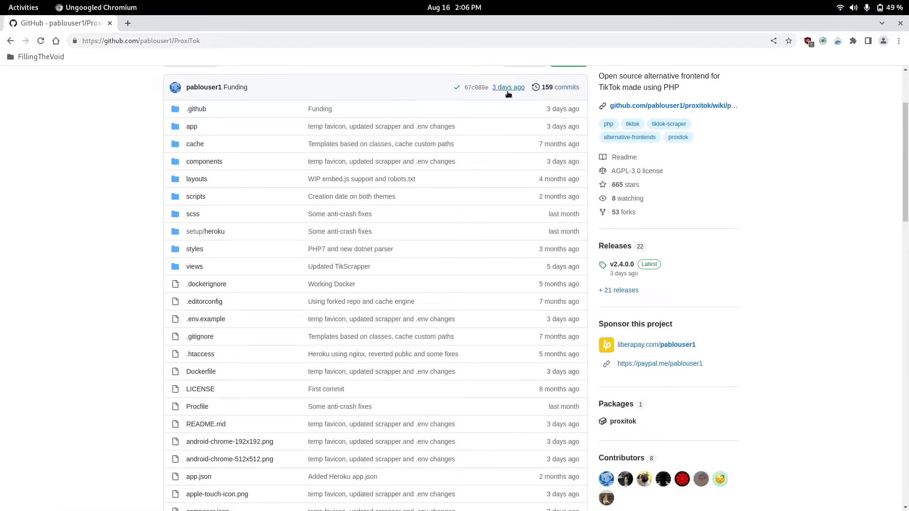
left_click(561, 87)
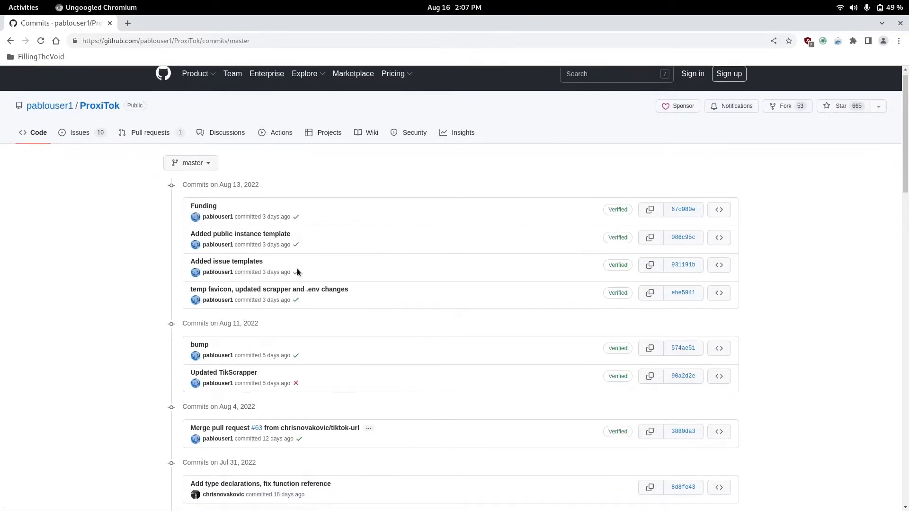
scroll("down", 3)
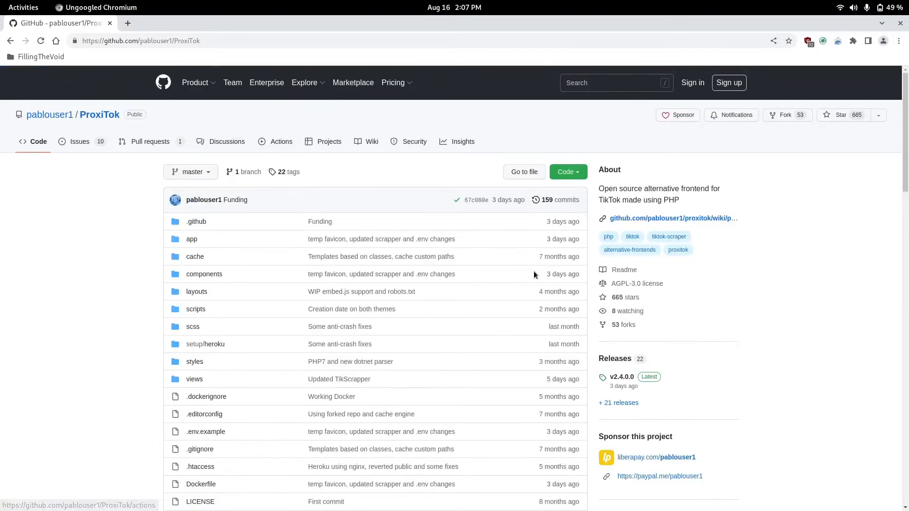
Reach the README's Public instances section and open the 'This' wiki link in a new tab.
left_click(639, 359)
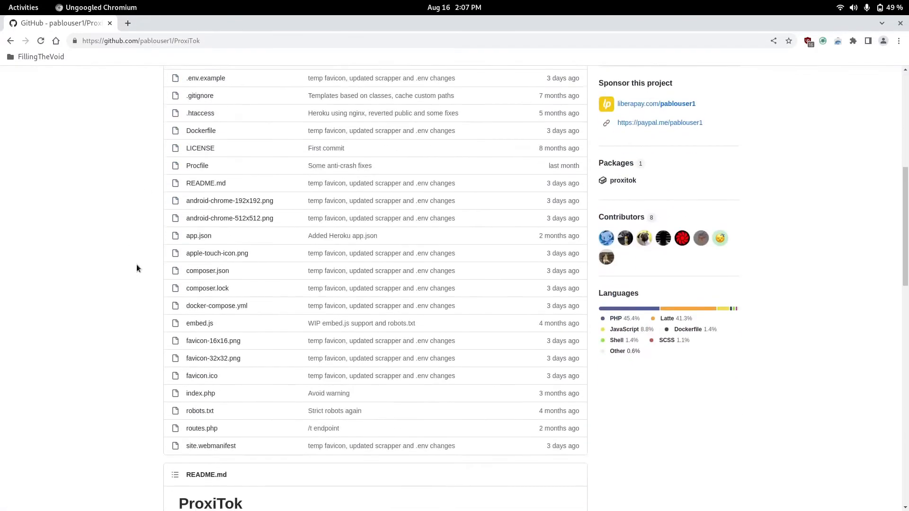
scroll("up", 3)
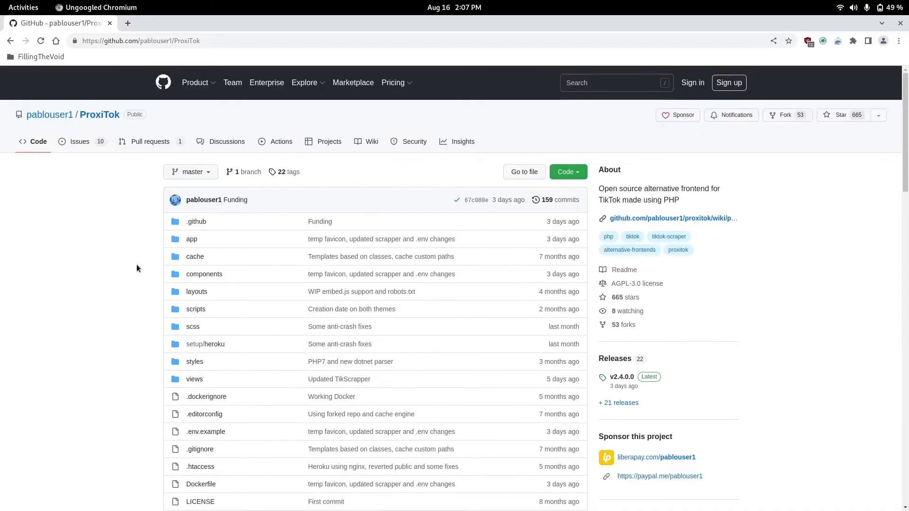
scroll("down", 3)
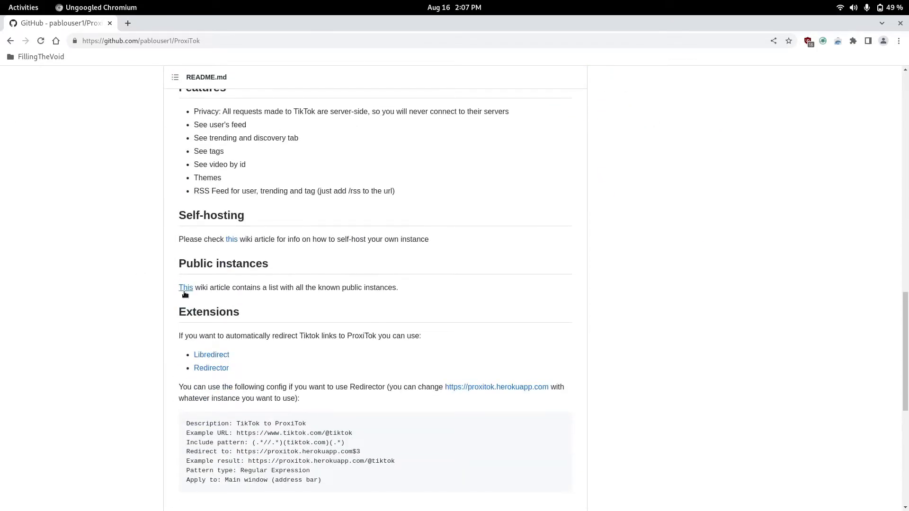
left_click(186, 288)
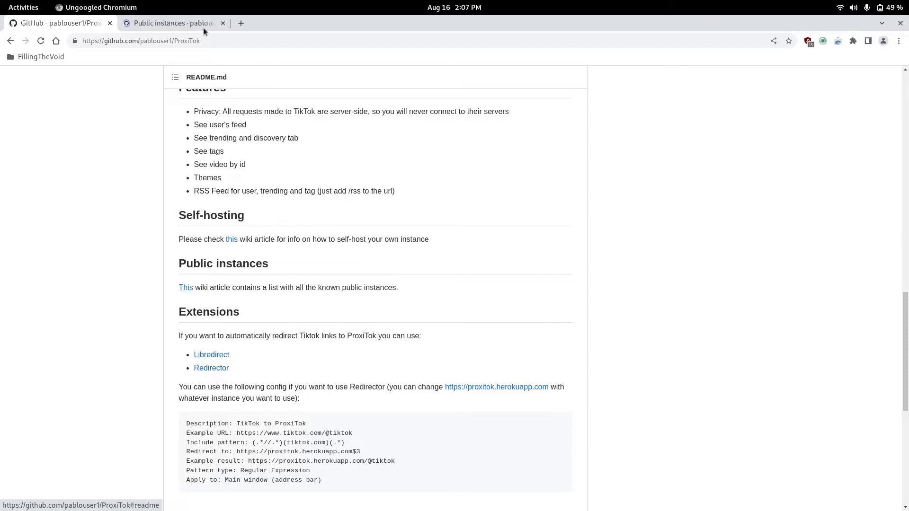
left_click(186, 287)
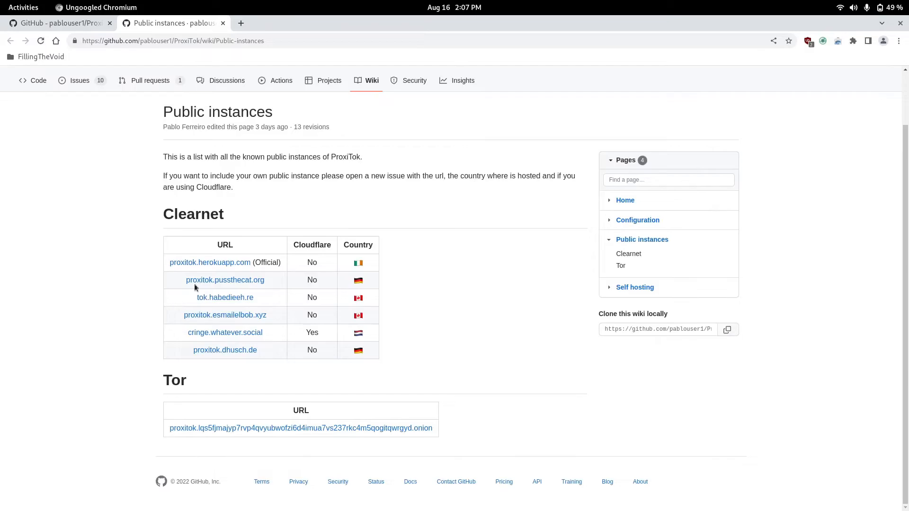
mouse_move(210, 262)
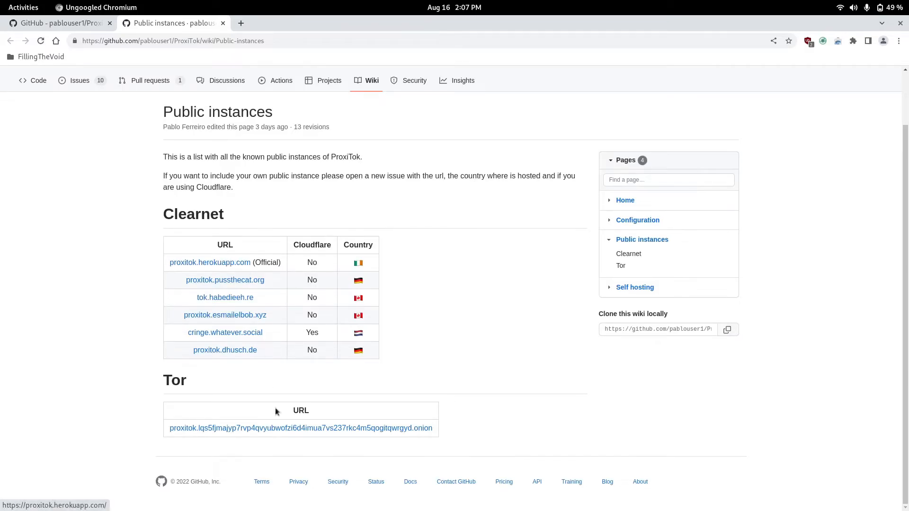
mouse_move(299, 428)
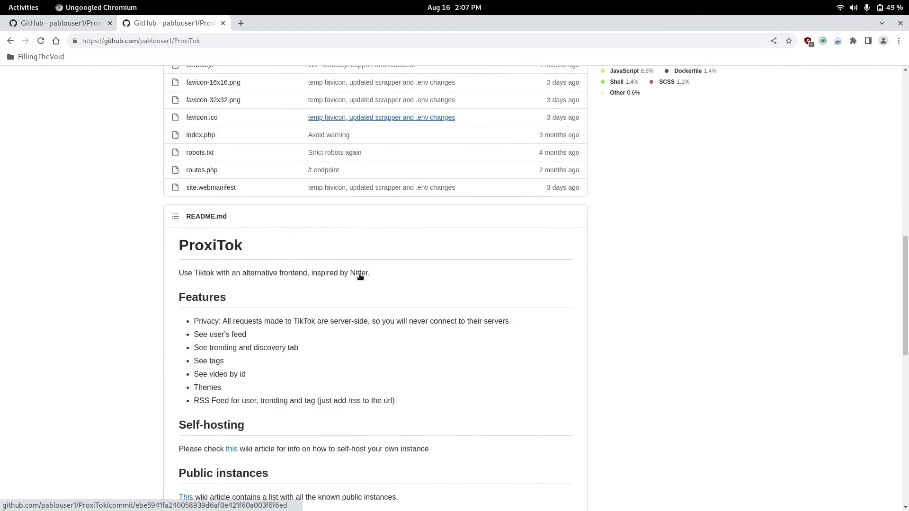
scroll("down", 3)
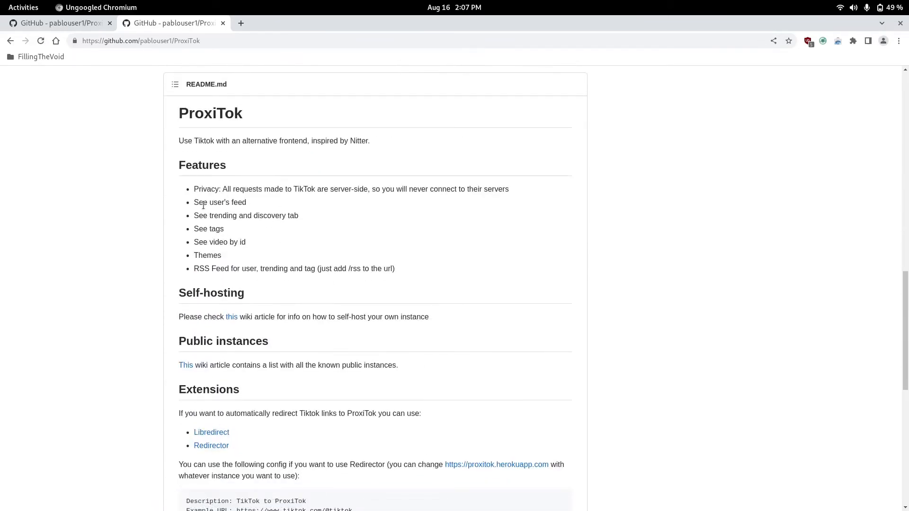
mouse_move(213, 242)
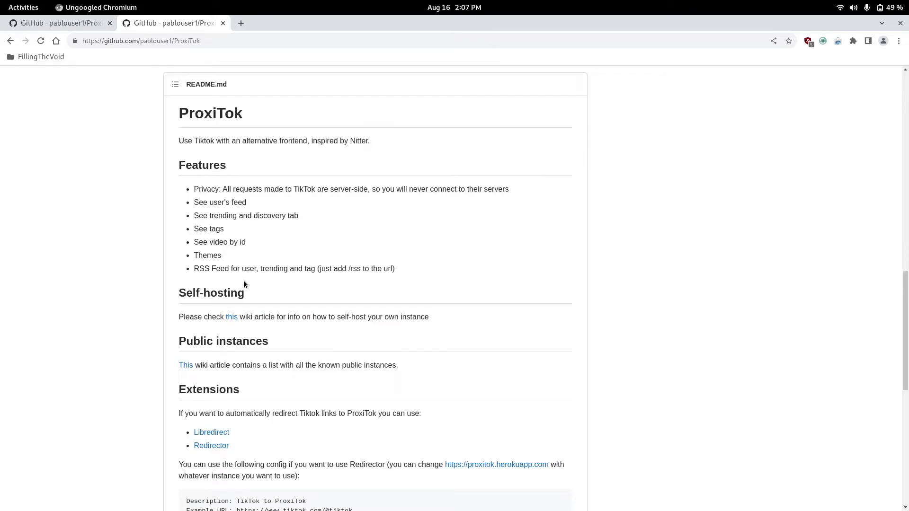
mouse_move(248, 267)
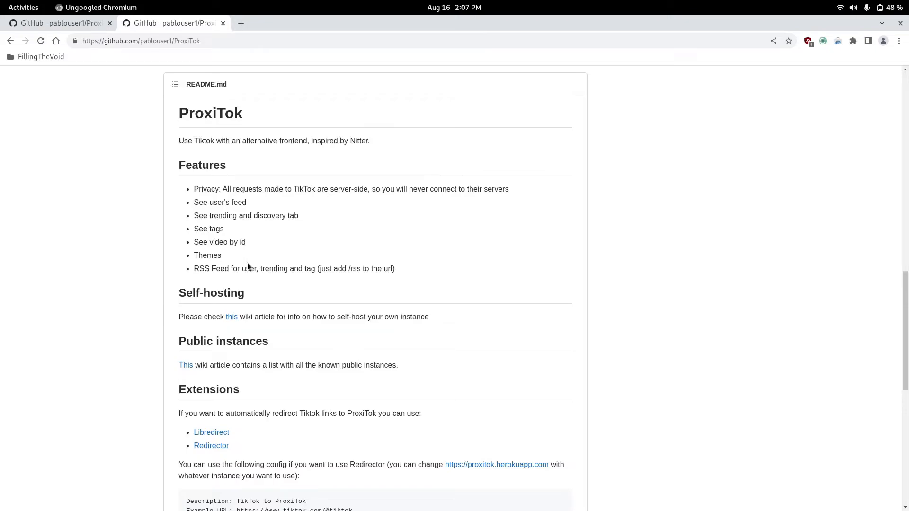
mouse_move(260, 211)
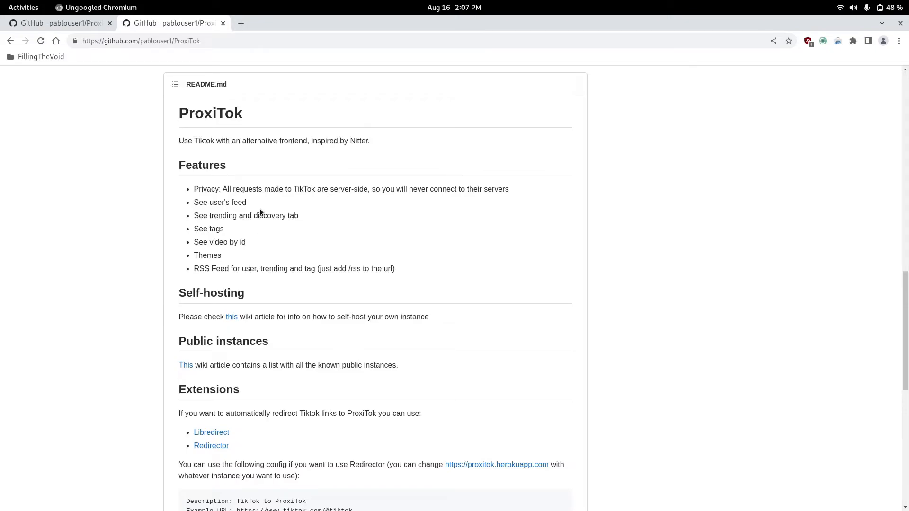
mouse_move(264, 203)
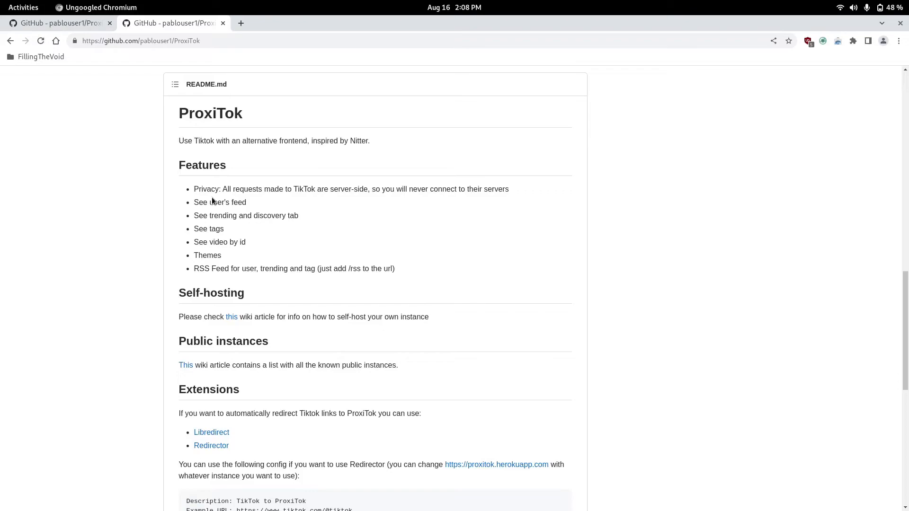
mouse_move(249, 202)
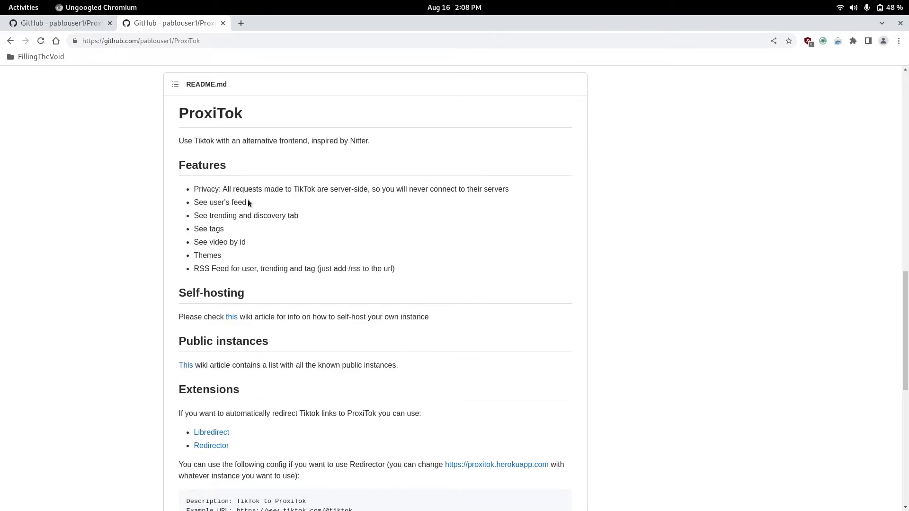
mouse_move(319, 201)
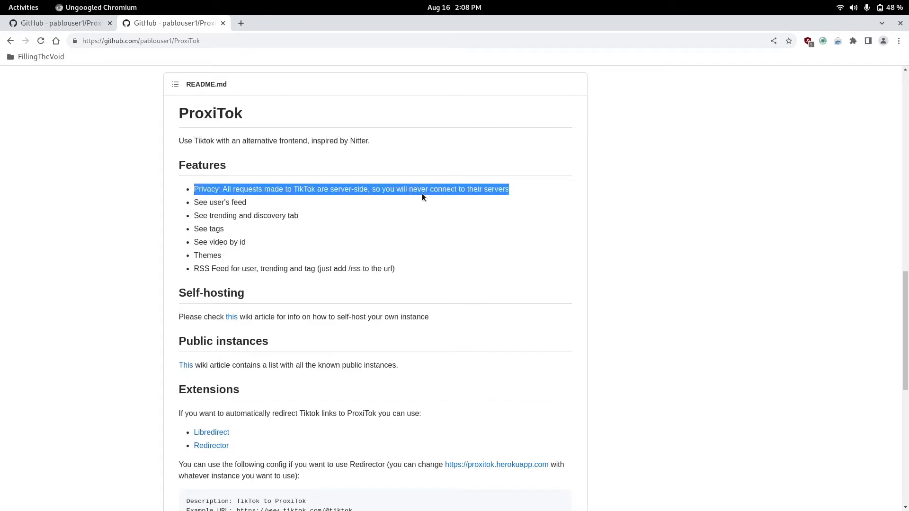
double_click(236, 202)
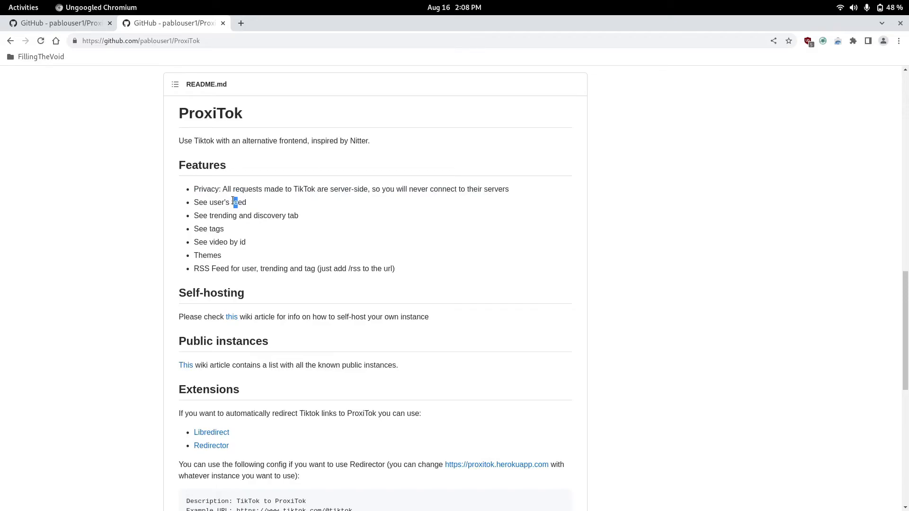
left_click_drag(234, 202, 220, 255)
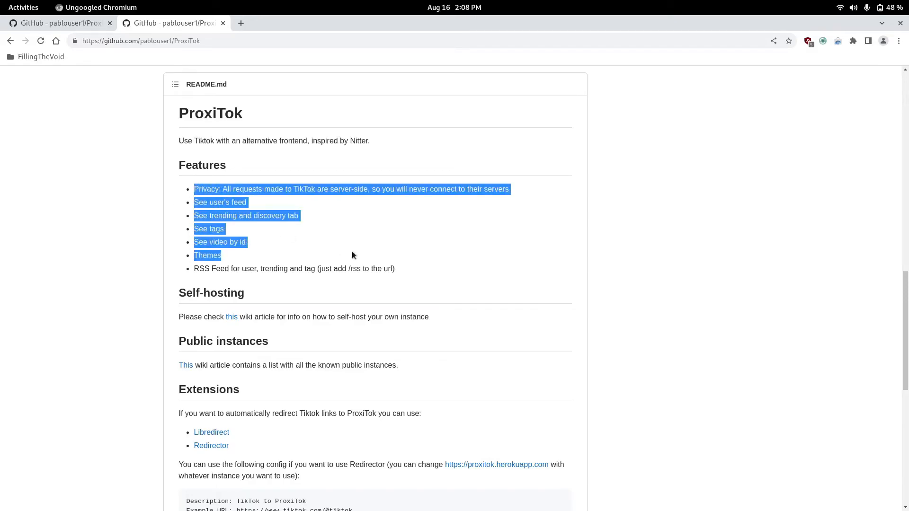
scroll("down", 3)
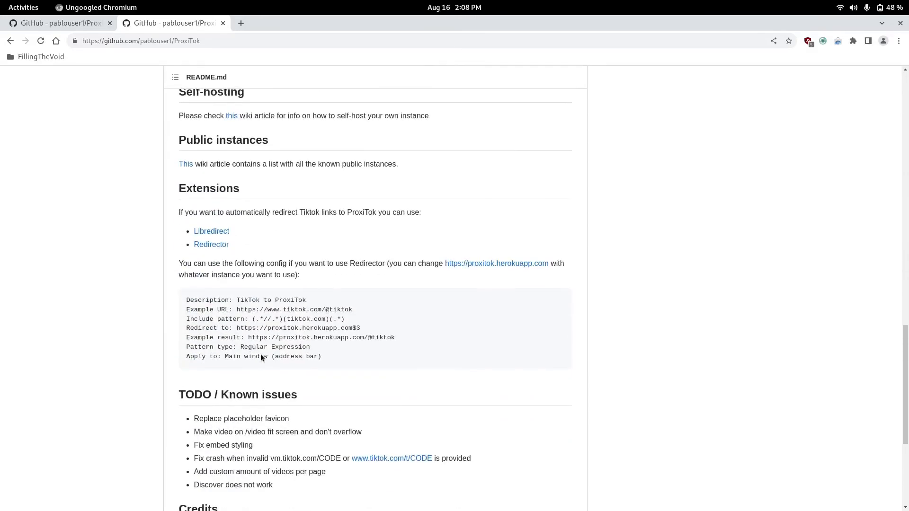
scroll("down", 3)
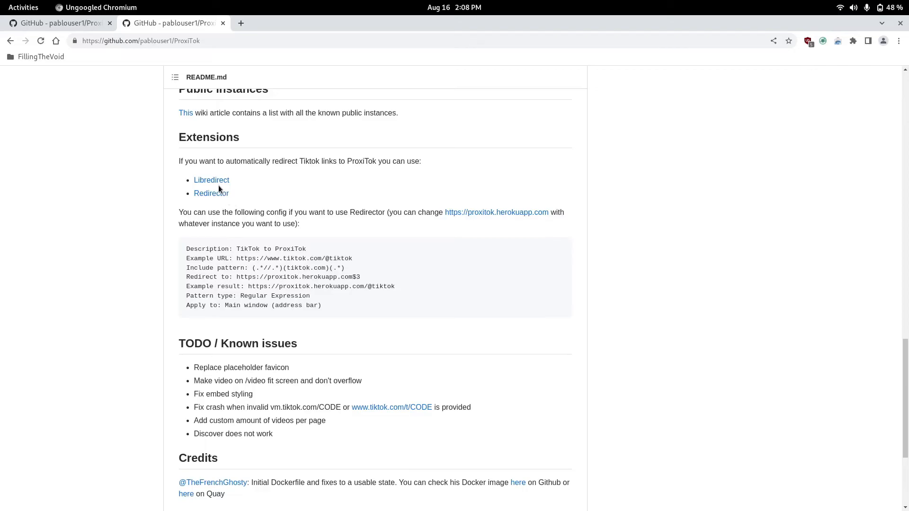
mouse_move(211, 180)
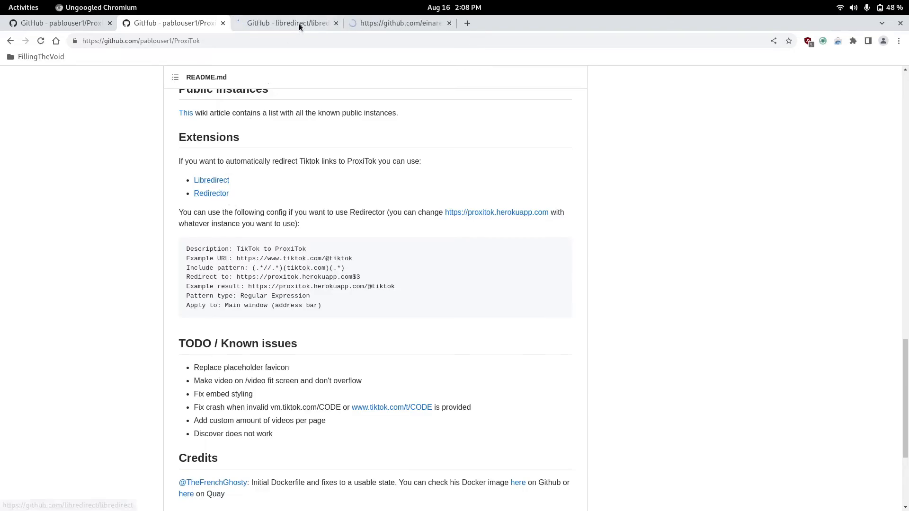
left_click(284, 22)
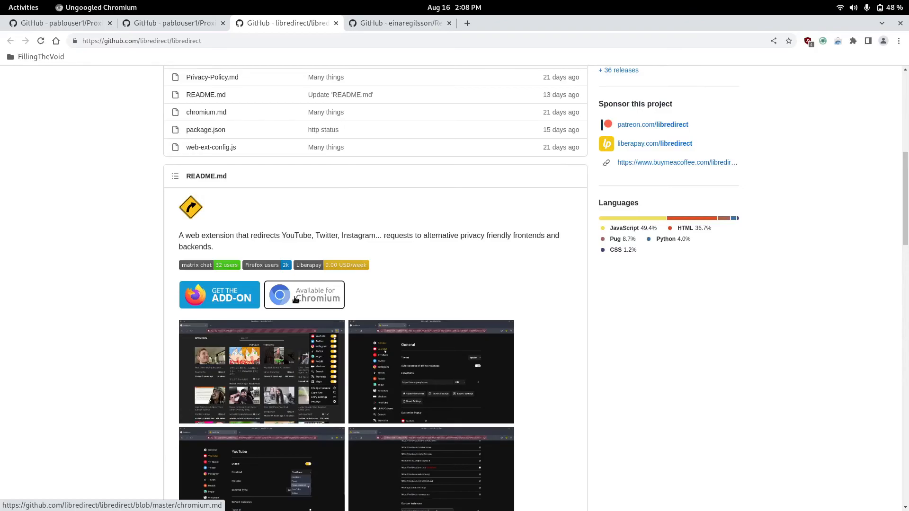
left_click(304, 296)
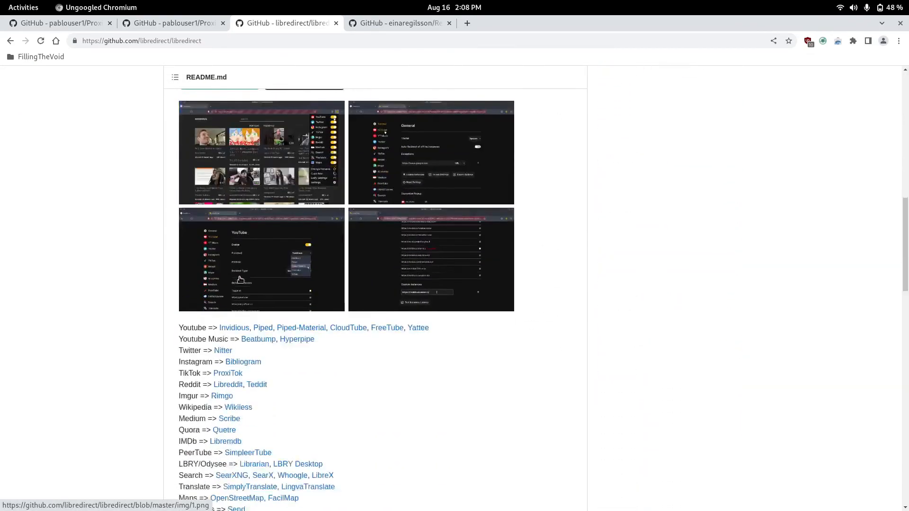
scroll("down", 3)
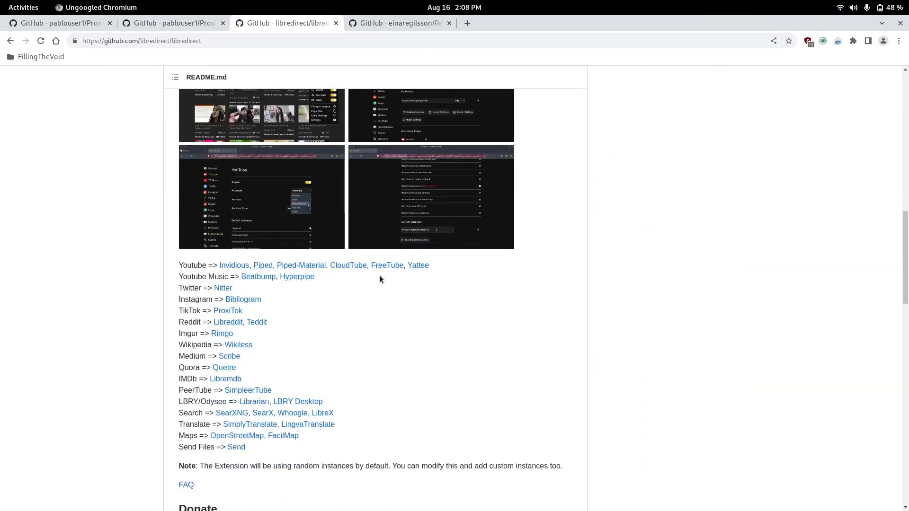
mouse_move(276, 249)
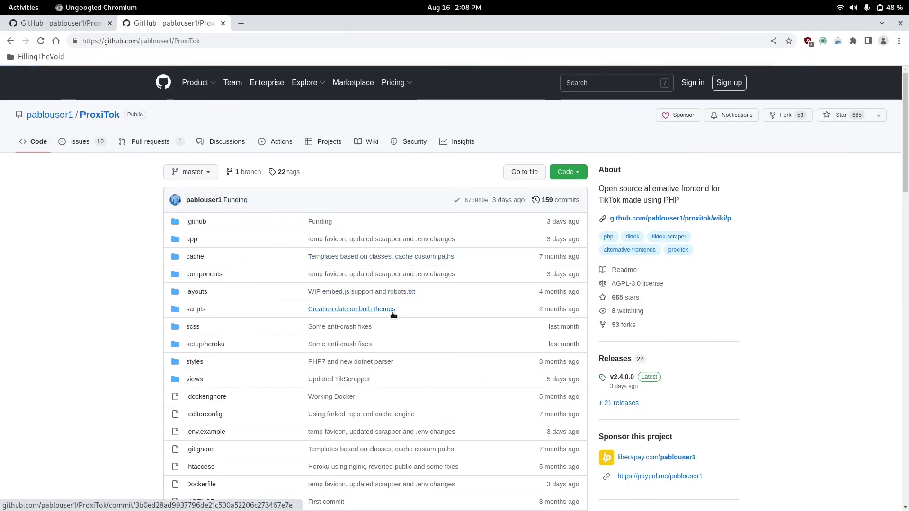
mouse_move(352, 309)
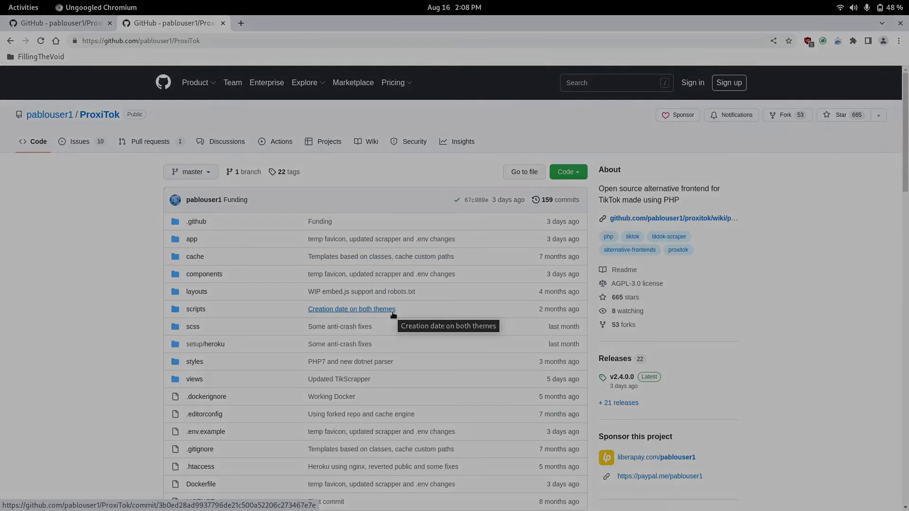